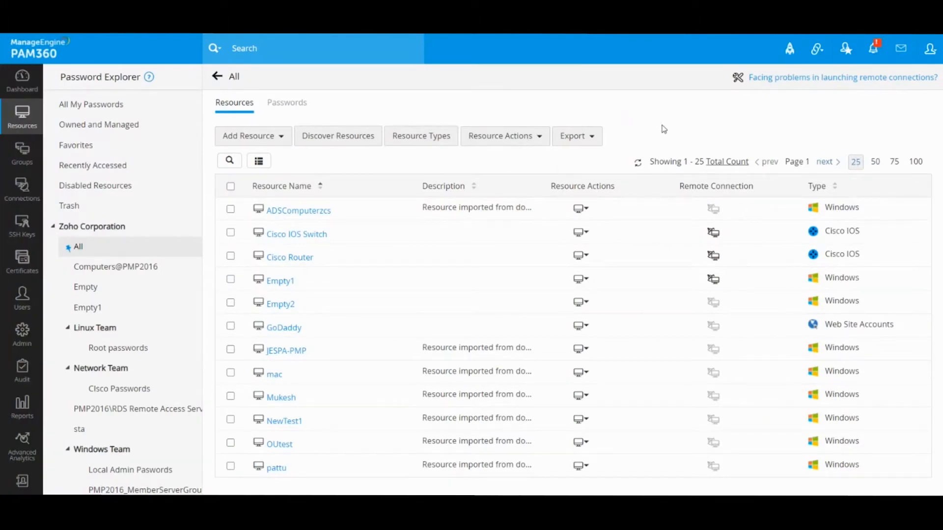
pyautogui.moveTo(656, 136)
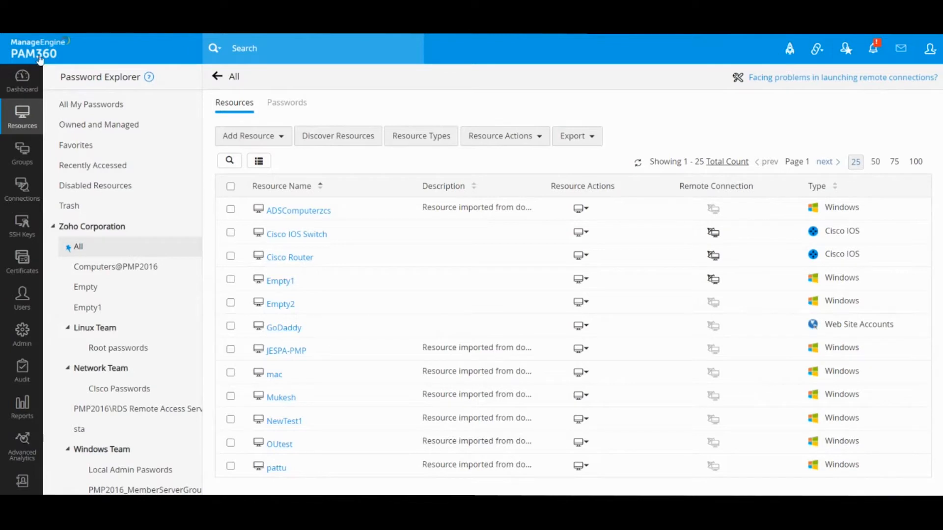
pyautogui.moveTo(539, 116)
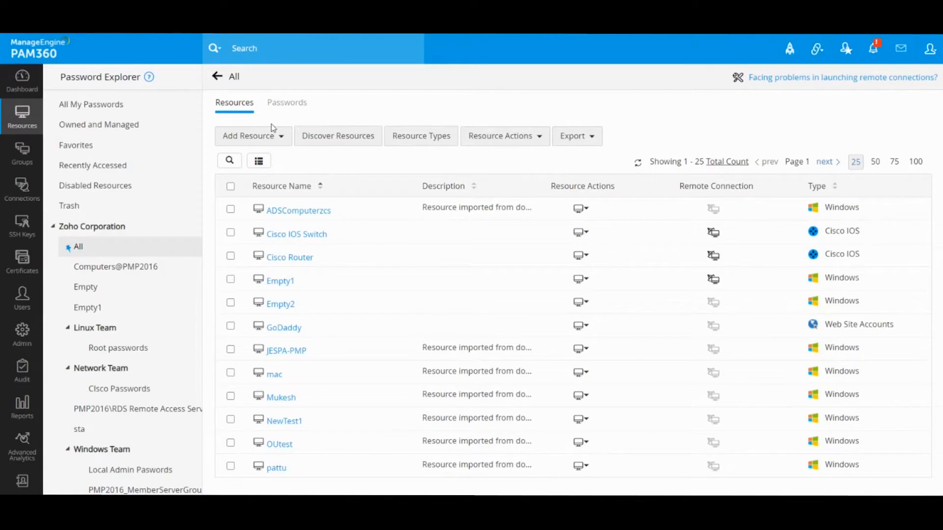
# - Leave PAM360's Resources tab and bring up the Sample.csv spreadsheet in Excel
pyautogui.click(252, 136)
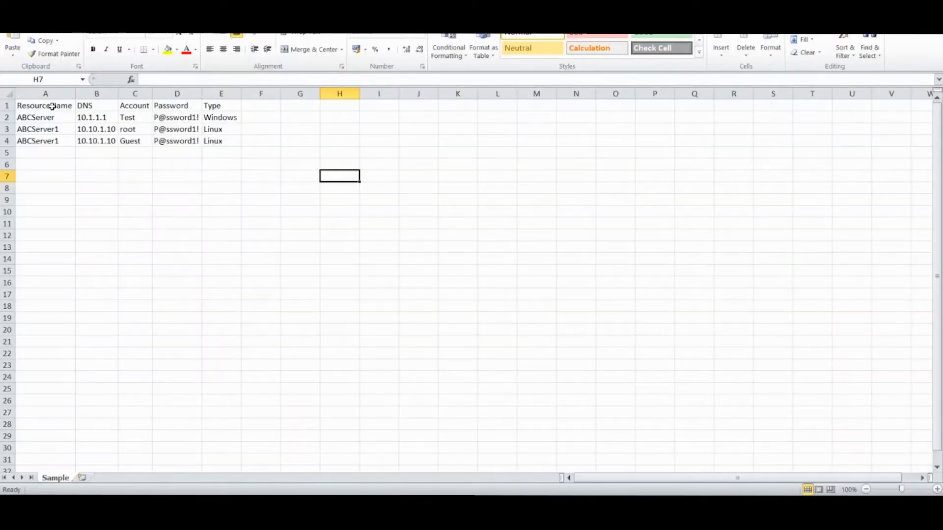
# - Walk through the header row: ResourceName, DNS, Account, Password and Type columns
pyautogui.click(260, 175)
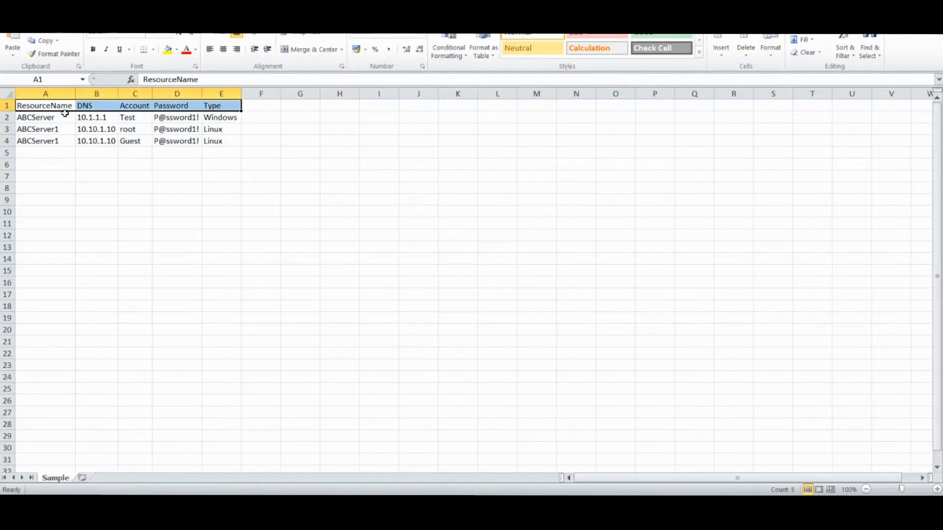
pyautogui.click(96, 106)
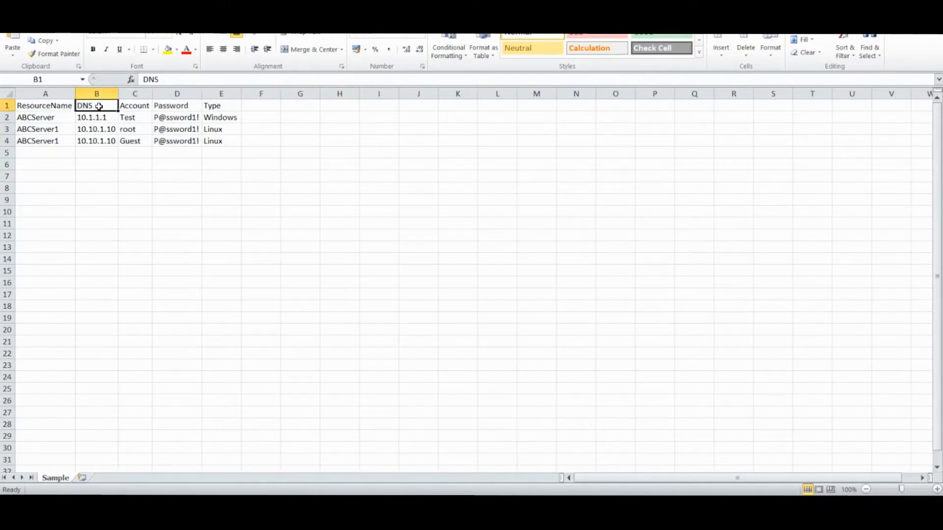
pyautogui.click(133, 106)
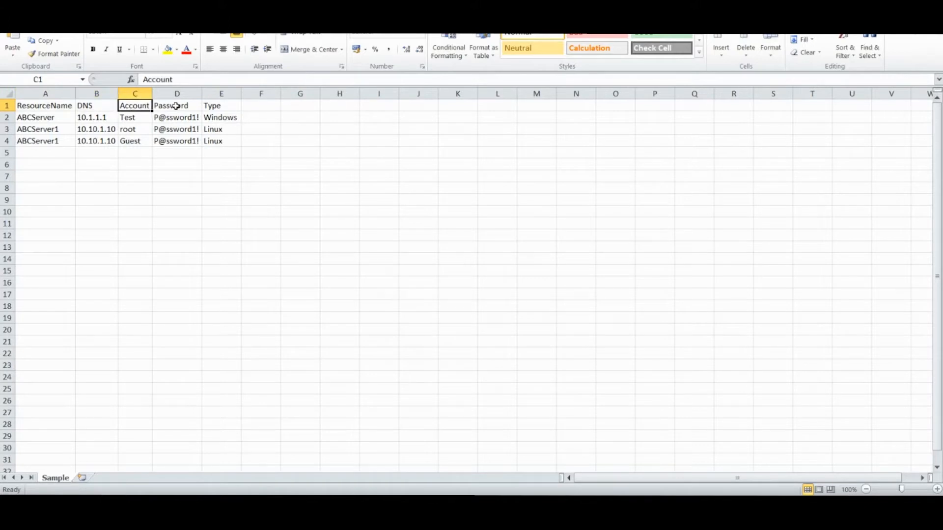
pyautogui.click(220, 105)
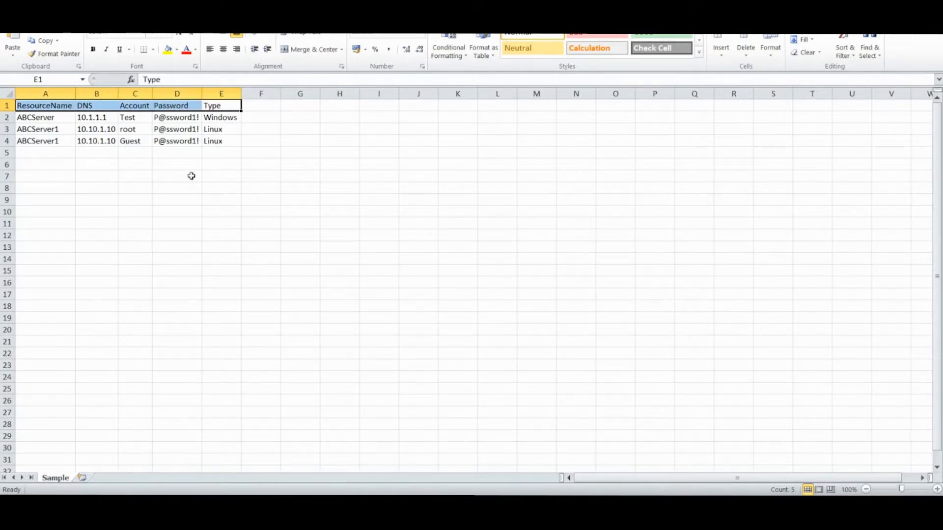
pyautogui.moveTo(194, 178)
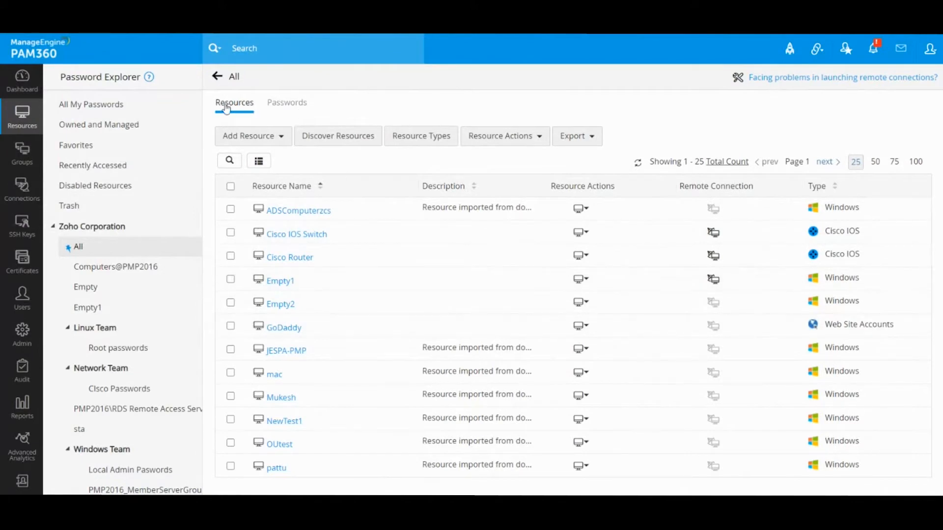
pyautogui.moveTo(373, 109)
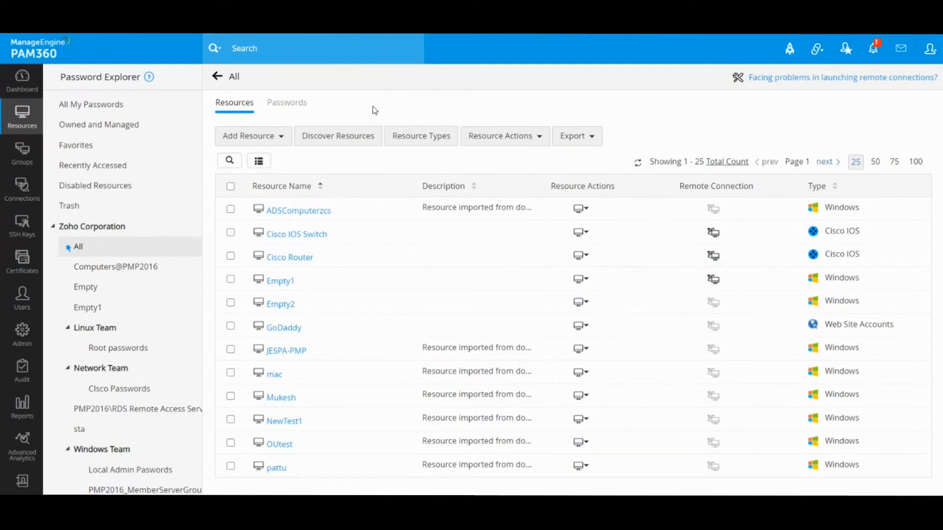
pyautogui.moveTo(339, 313)
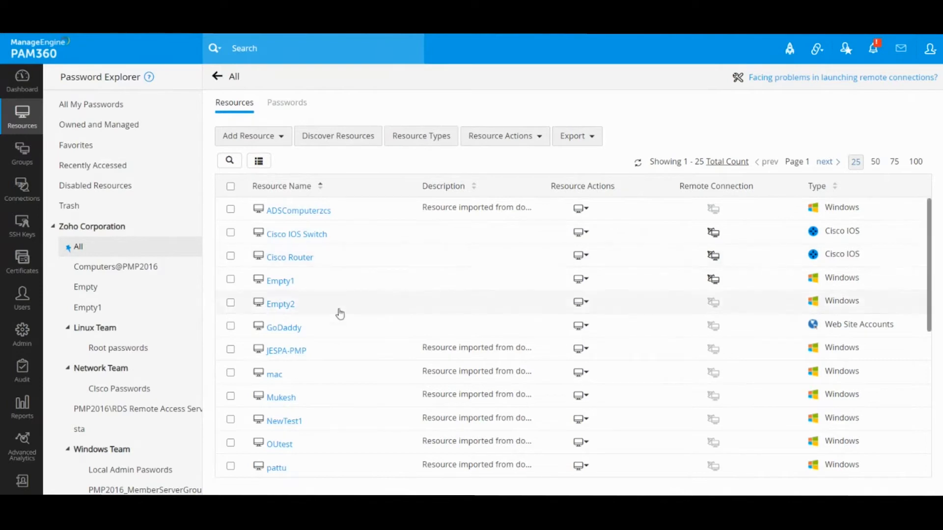
pyautogui.moveTo(310, 253)
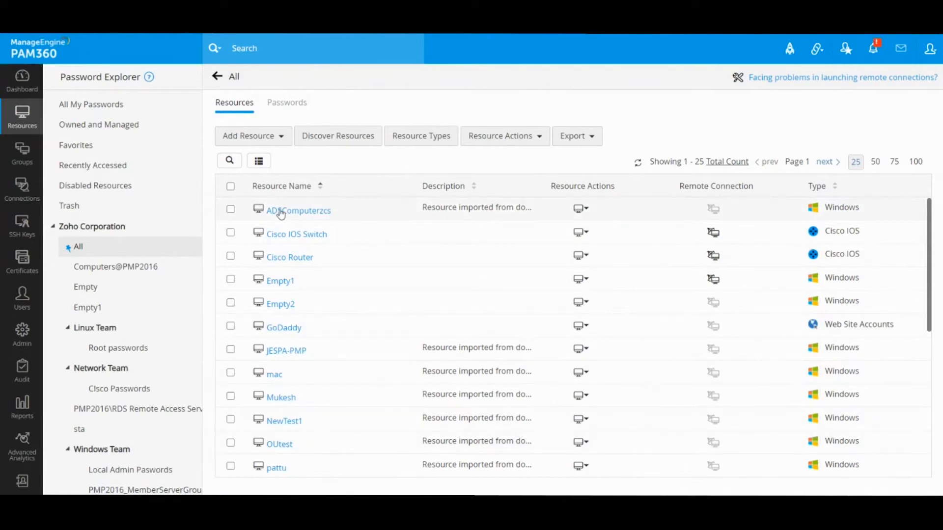
# - Review ADSComputerzcs's Windows type, mark its row, and return to the Sample spreadsheet
pyautogui.doubleClick(842, 207)
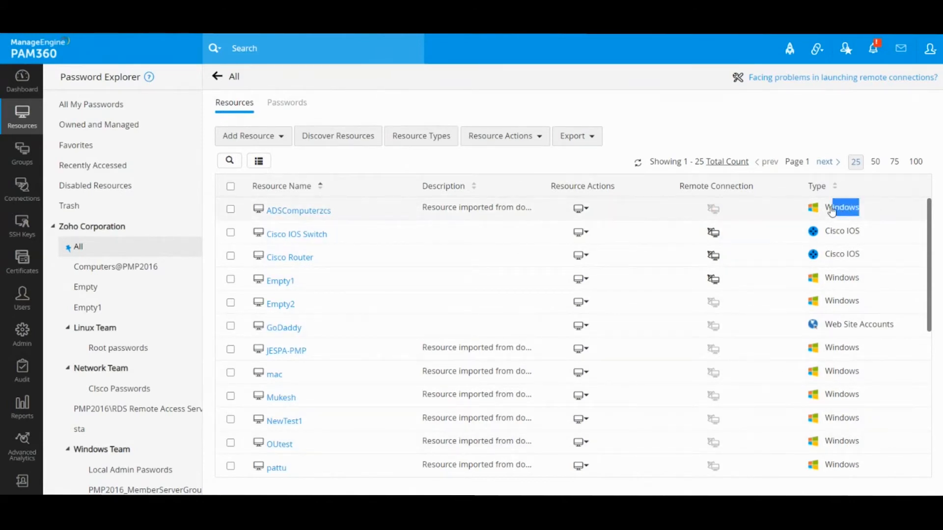
pyautogui.click(230, 208)
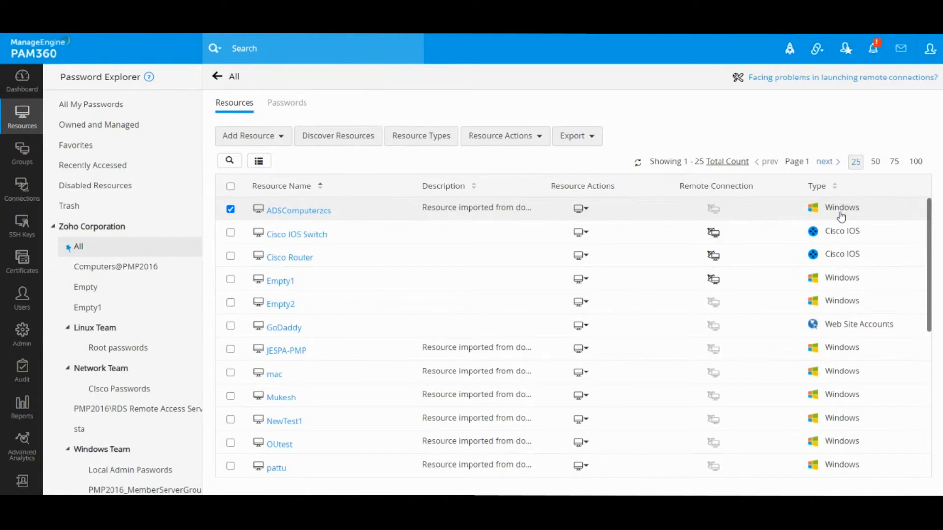
pyautogui.moveTo(856, 216)
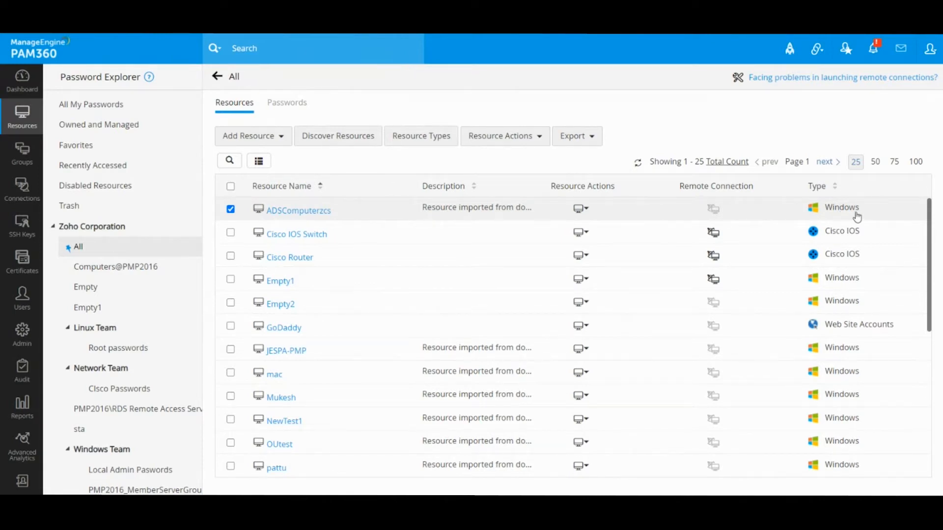
pyautogui.moveTo(848, 215)
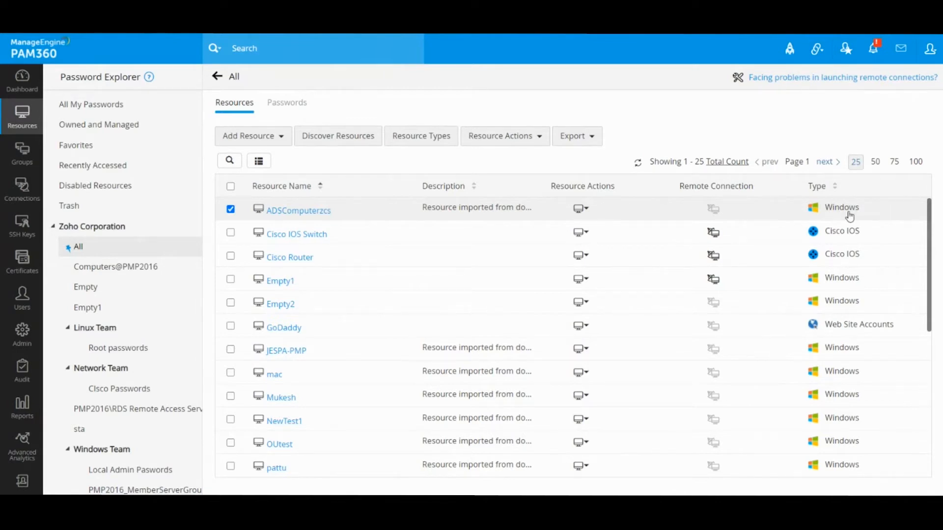
pyautogui.moveTo(841, 240)
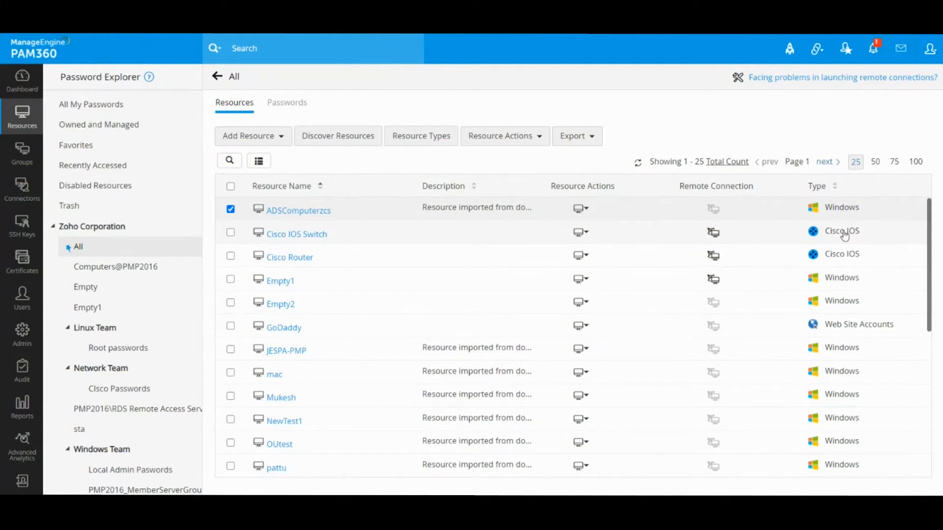
pyautogui.click(229, 210)
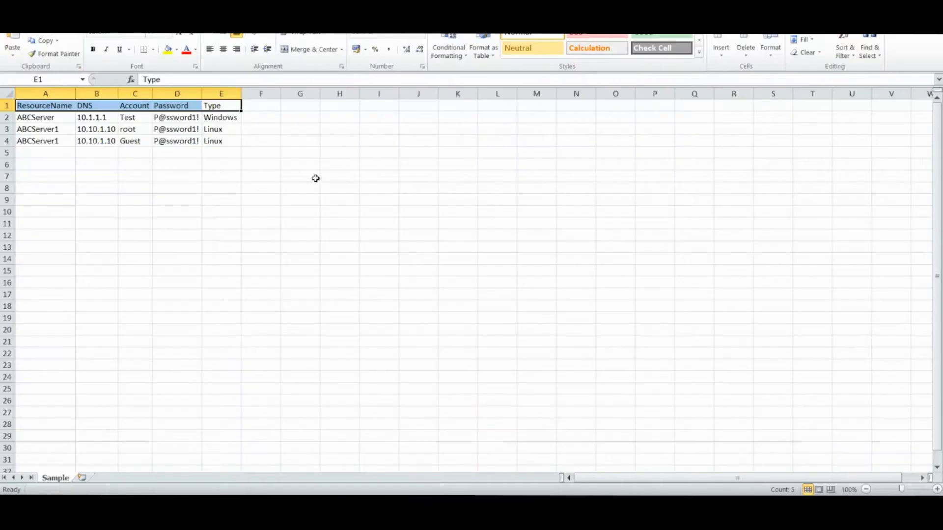
# - Highlight the five column headings ResourceName, DNS, Account, Password and Type in row 1
pyautogui.click(301, 152)
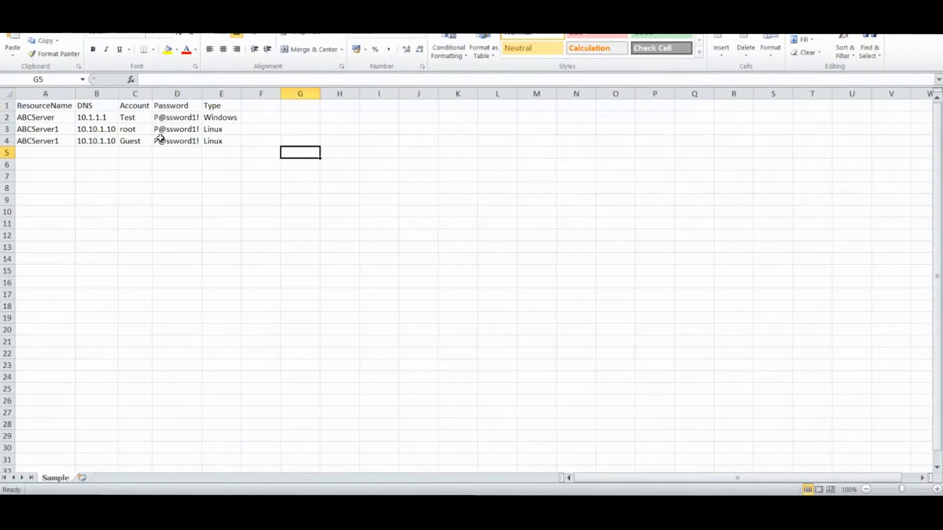
pyautogui.click(45, 106)
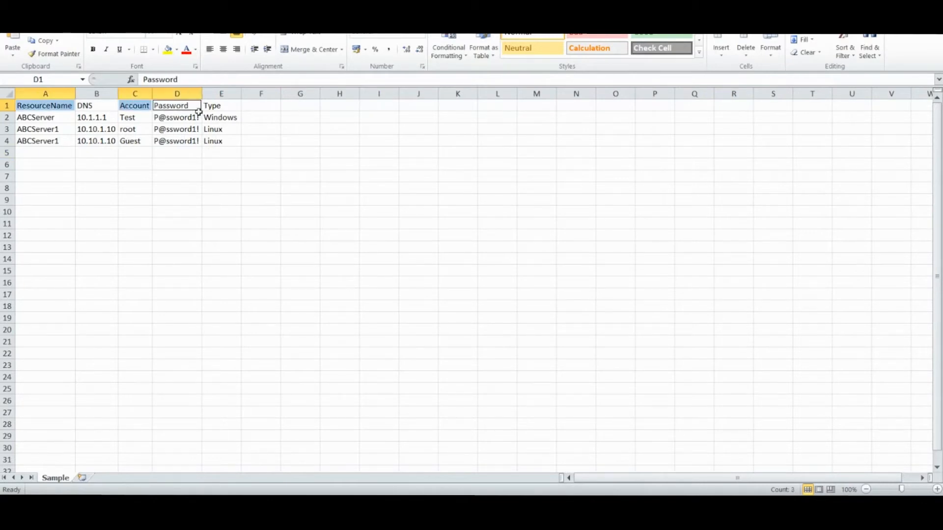
pyautogui.moveTo(224, 204)
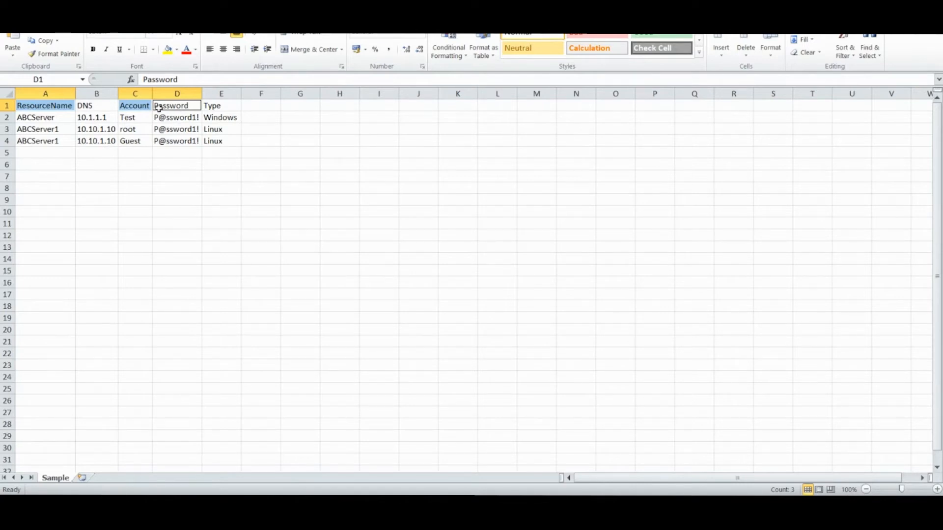
pyautogui.click(220, 106)
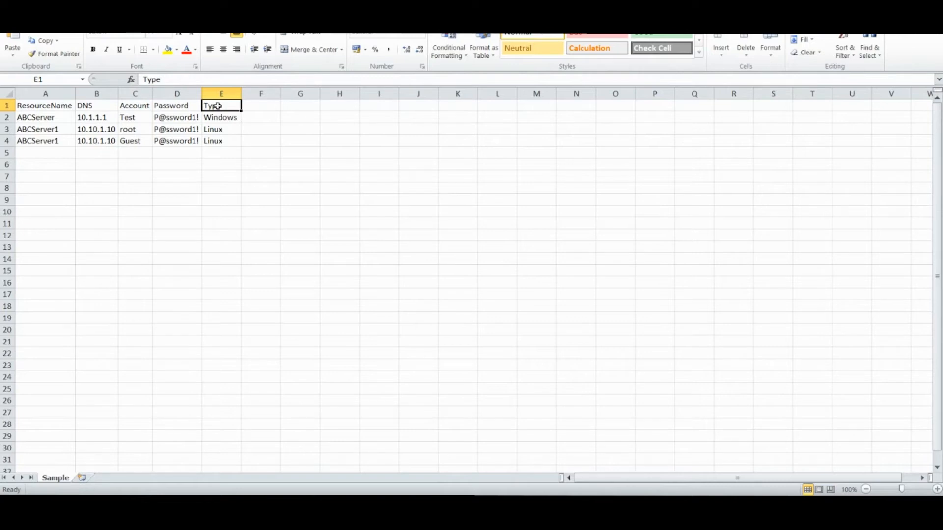
pyautogui.click(45, 105)
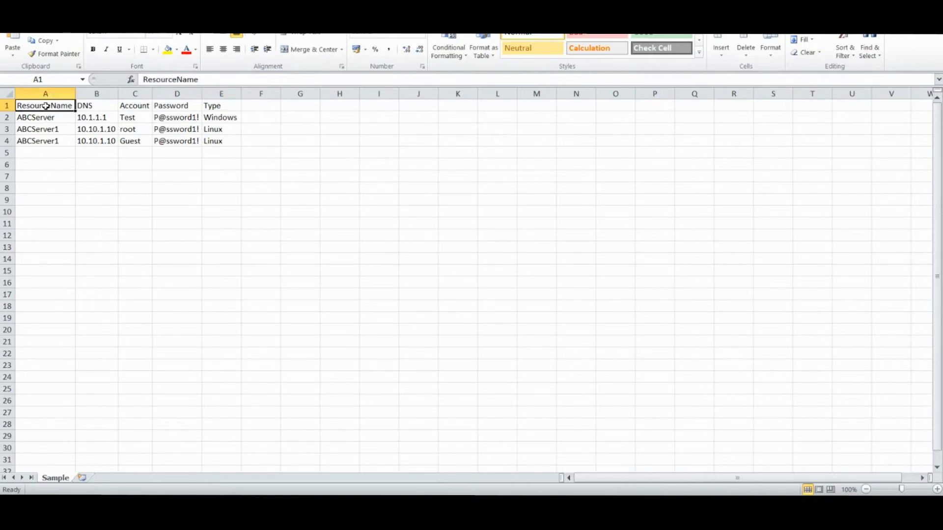
pyautogui.moveTo(45, 105); pyautogui.dragTo(221, 105)
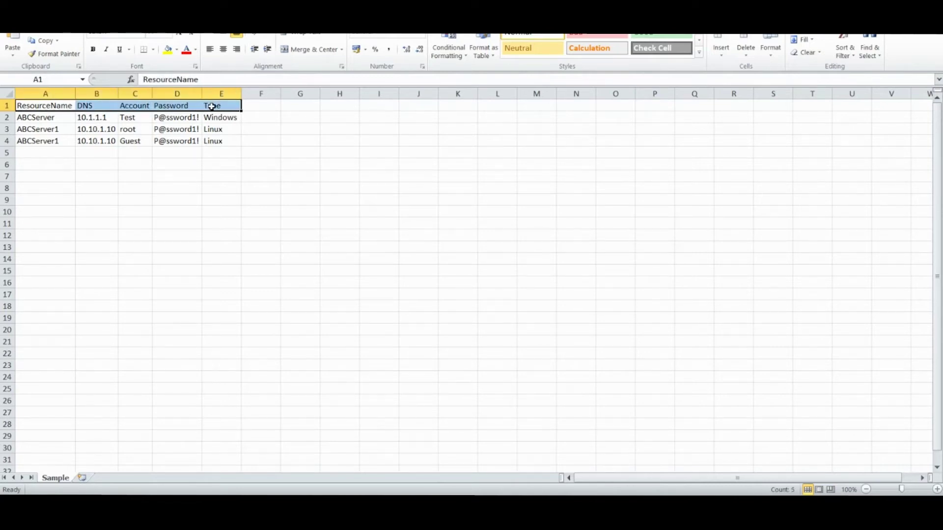
pyautogui.moveTo(268, 106)
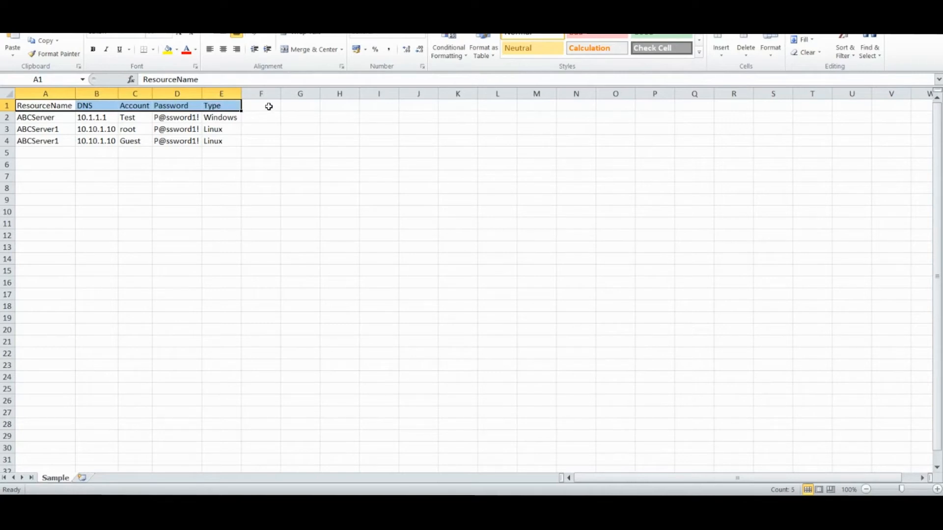
pyautogui.click(262, 105)
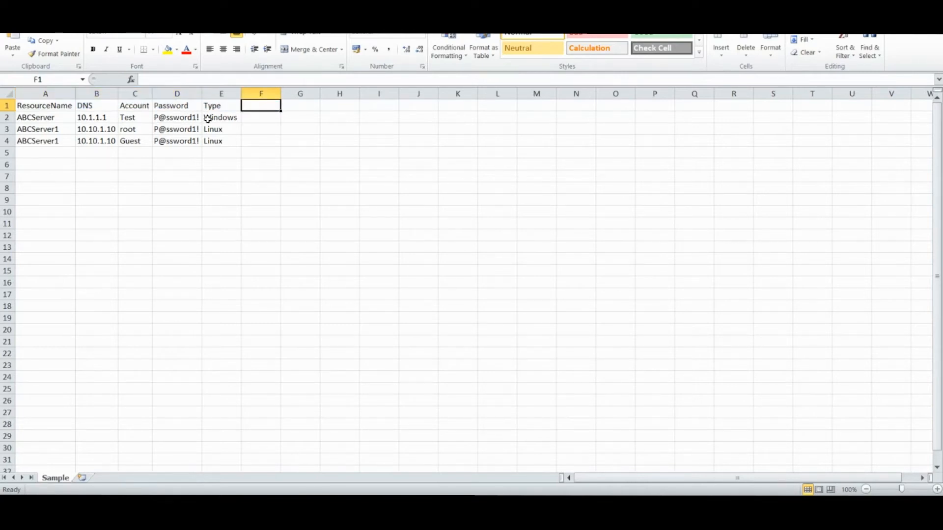
pyautogui.moveTo(252, 121)
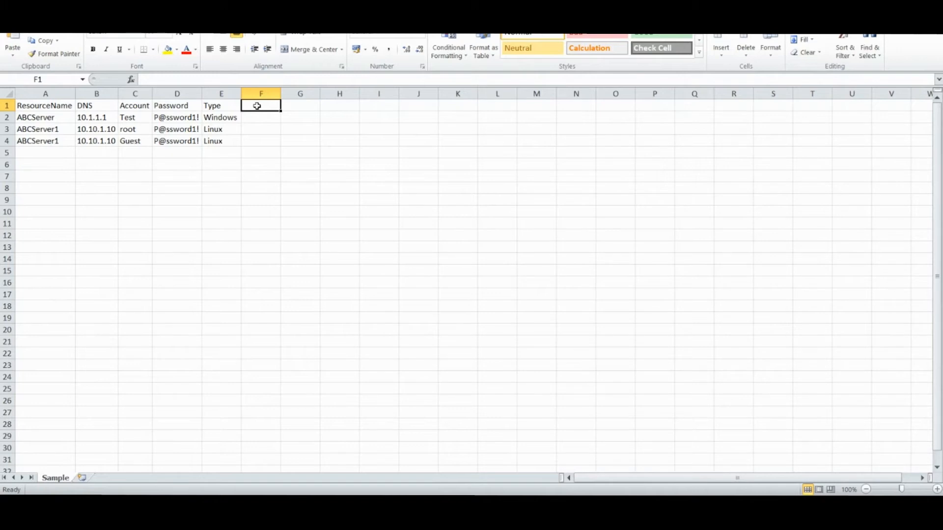
# - Discard the stray 'L' entry in F1 and select the three ABCServer/ABCServer1 data rows
pyautogui.write('L')
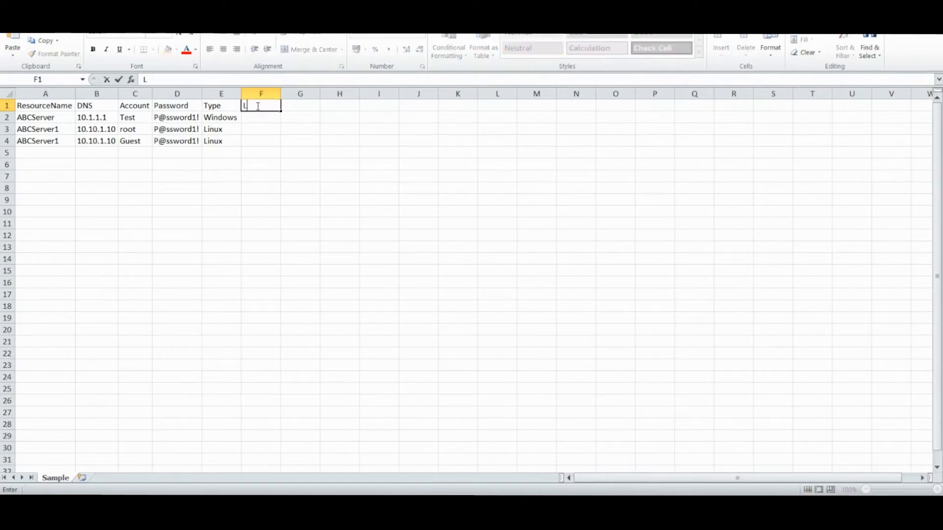
pyautogui.press('Enter')
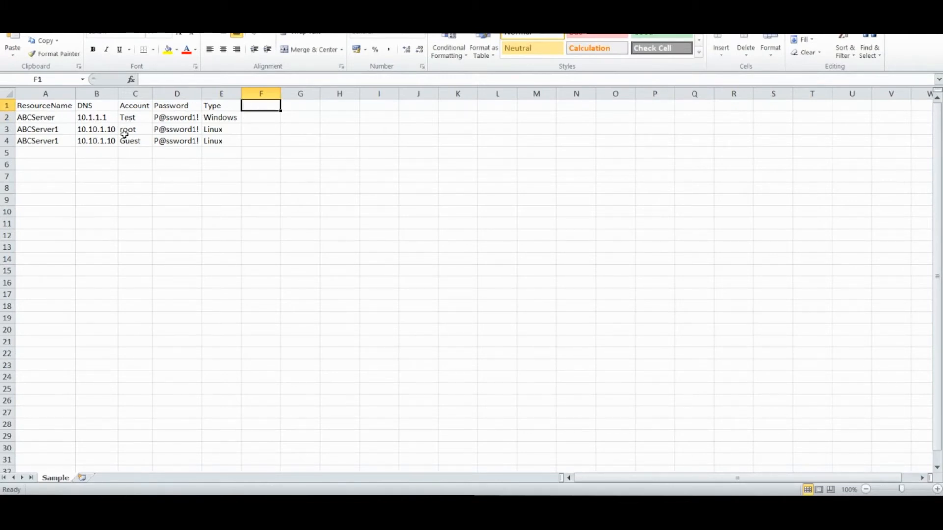
pyautogui.moveTo(35, 117); pyautogui.dragTo(176, 141)
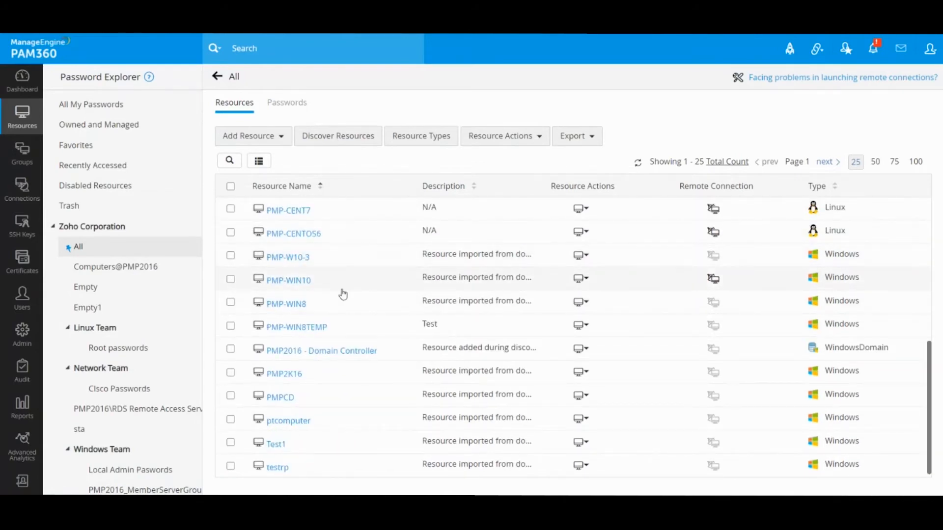
# - Show the Account Details of resource PMP-WIN10 with its Administrator, Harry and John accounts
pyautogui.click(289, 280)
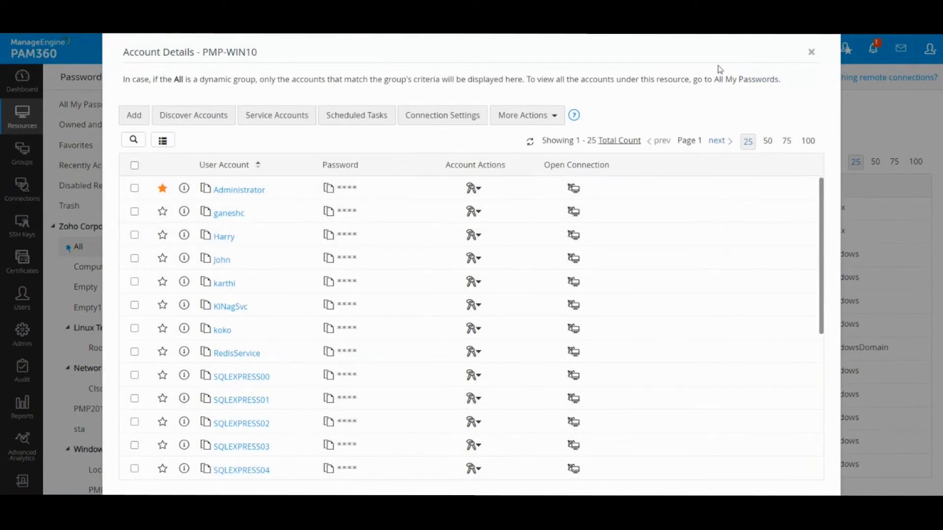
pyautogui.moveTo(784, 64)
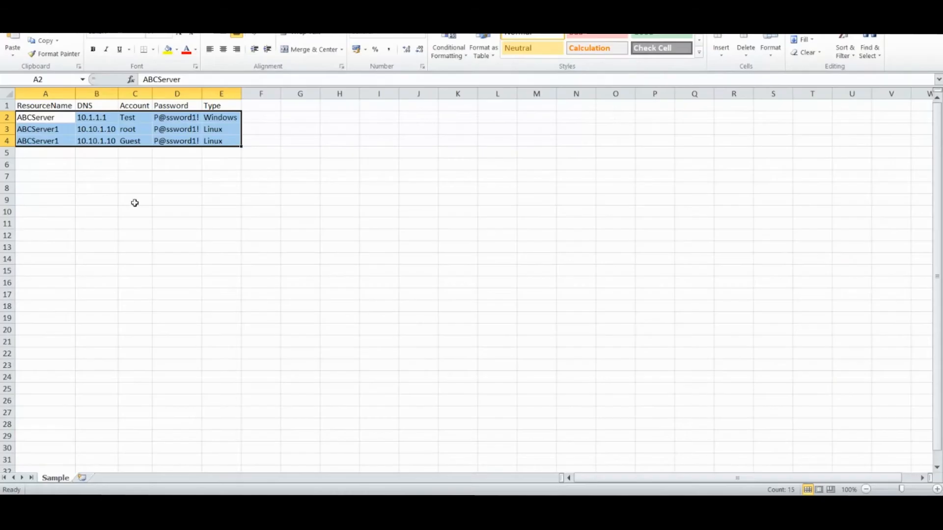
# - Walk through ABCServer's row: DNS 10.1.1.1, account Test, type Windows
pyautogui.click(37, 117)
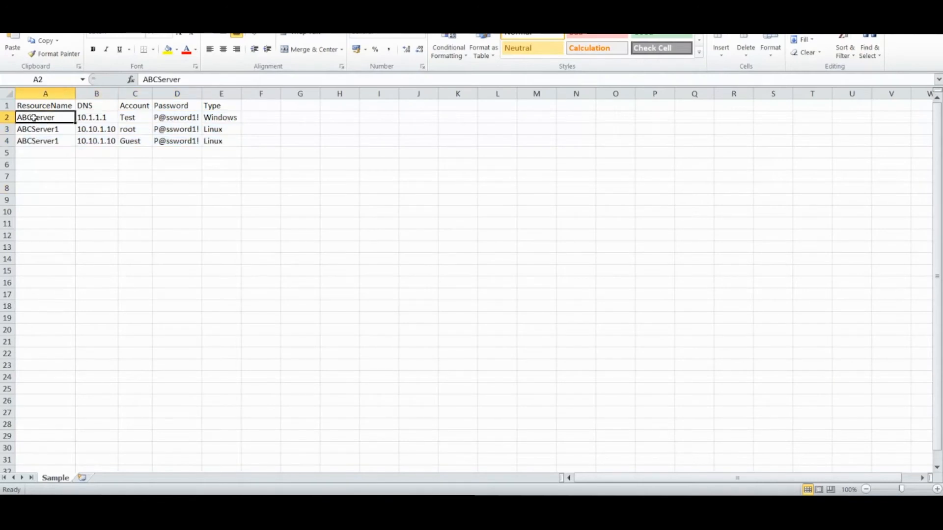
pyautogui.click(45, 130)
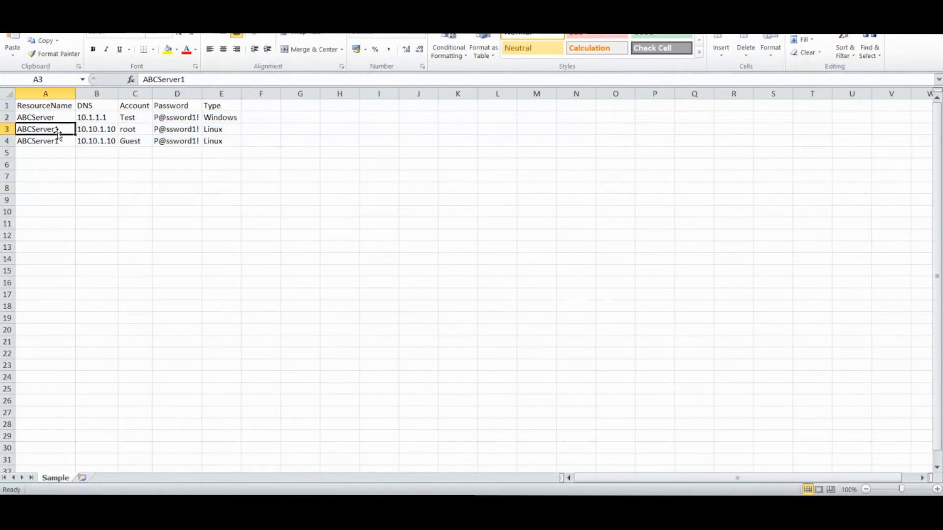
pyautogui.click(45, 117)
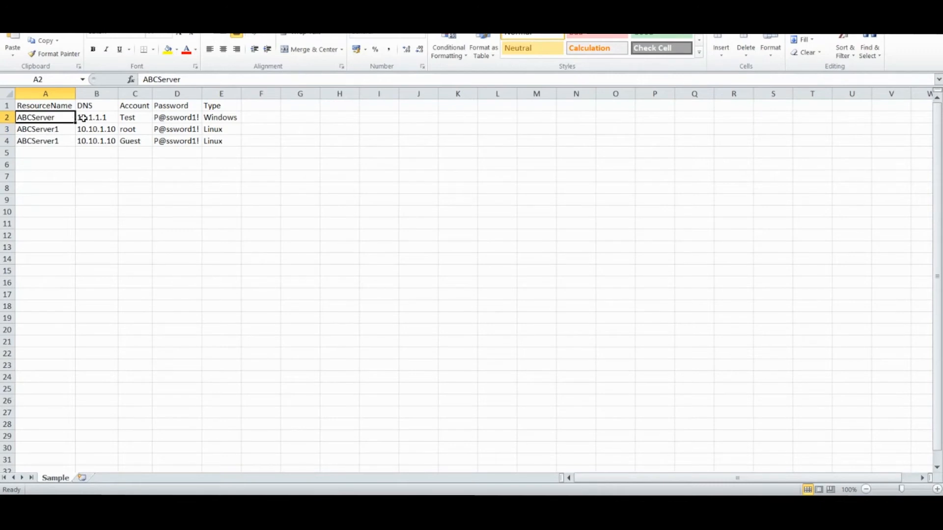
pyautogui.click(96, 117)
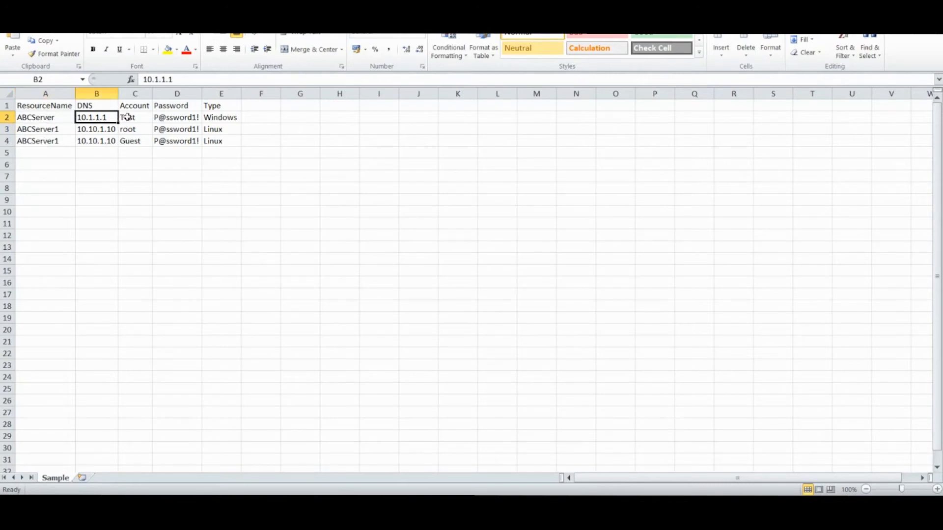
pyautogui.click(133, 117)
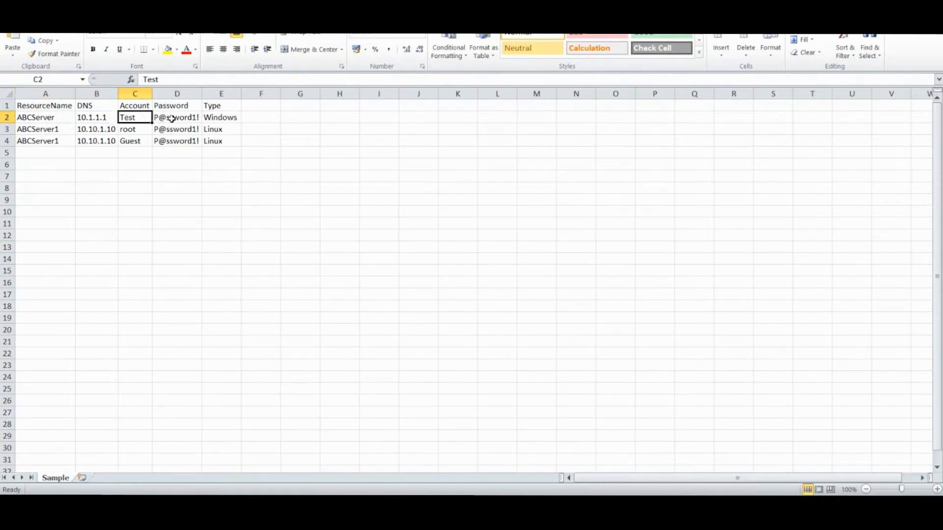
pyautogui.click(220, 118)
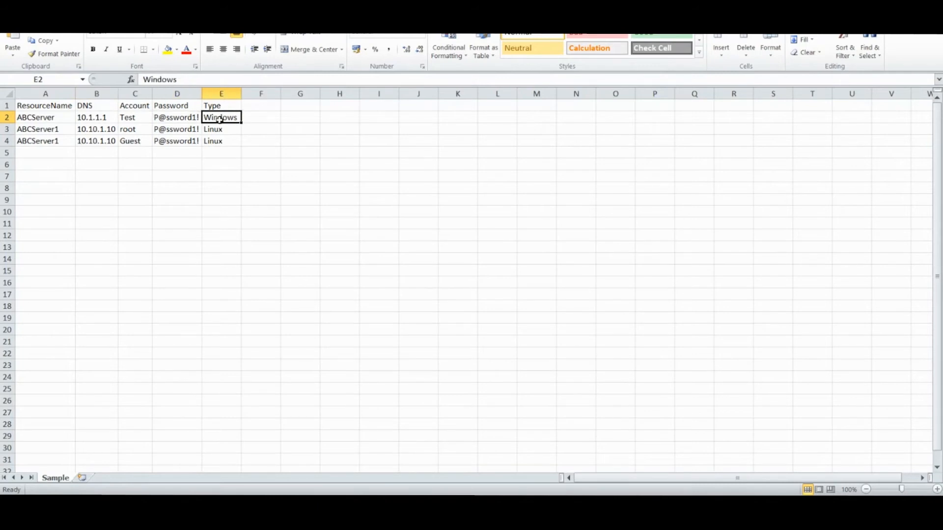
pyautogui.moveTo(128, 165)
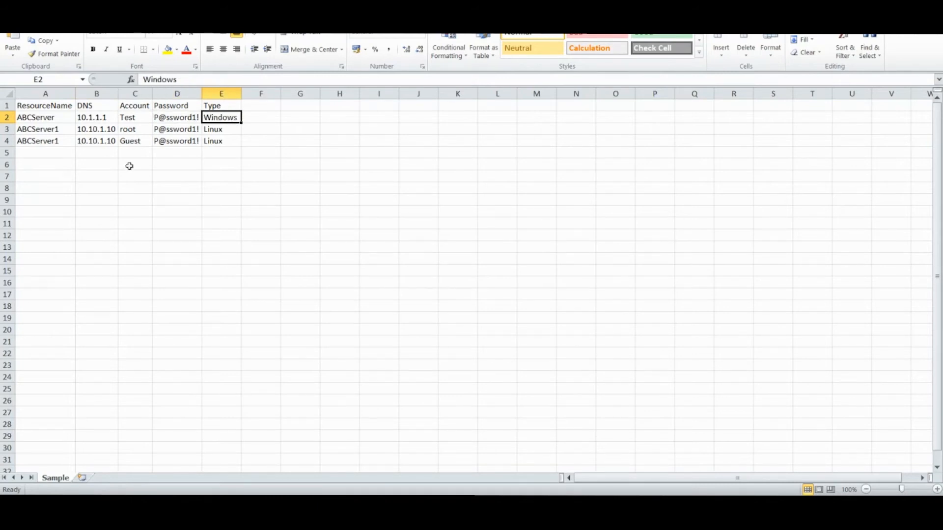
# - Walk through ABCServer1's rows: account root, type Linux, and the second row
pyautogui.click(45, 129)
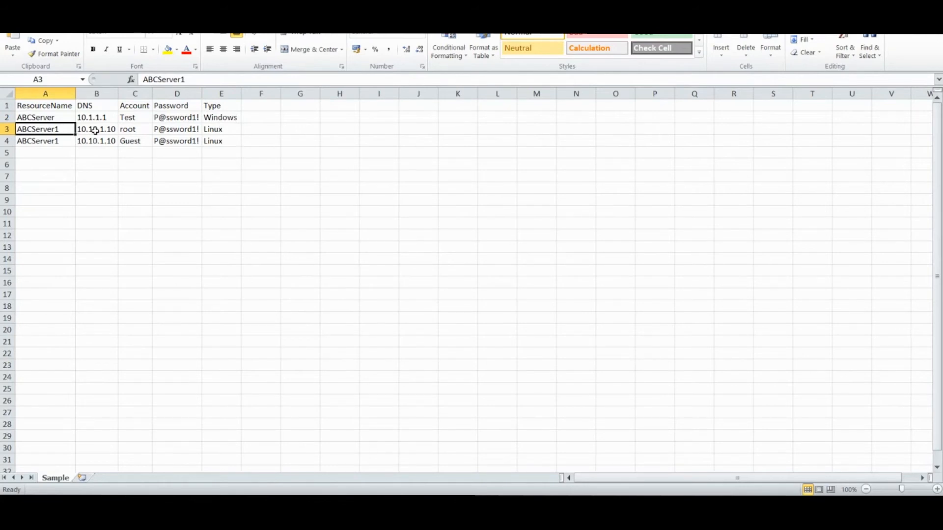
pyautogui.click(133, 129)
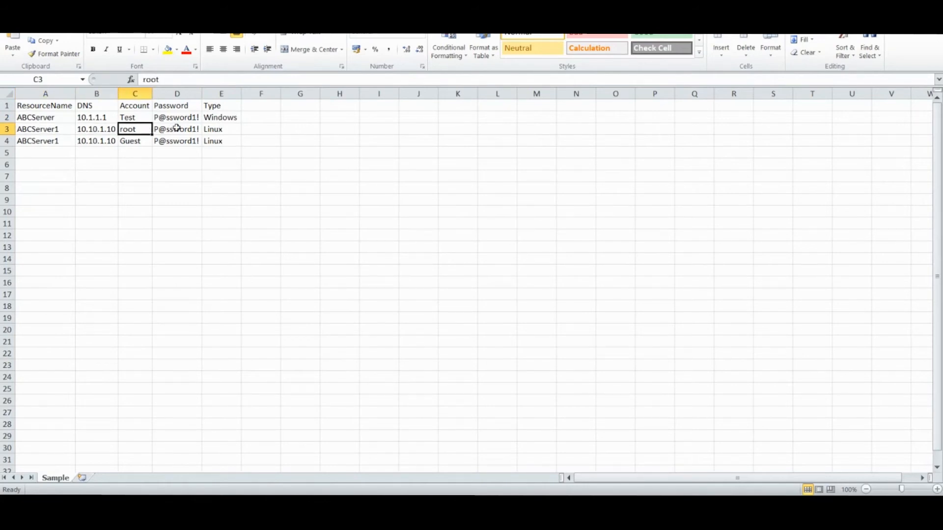
pyautogui.click(218, 130)
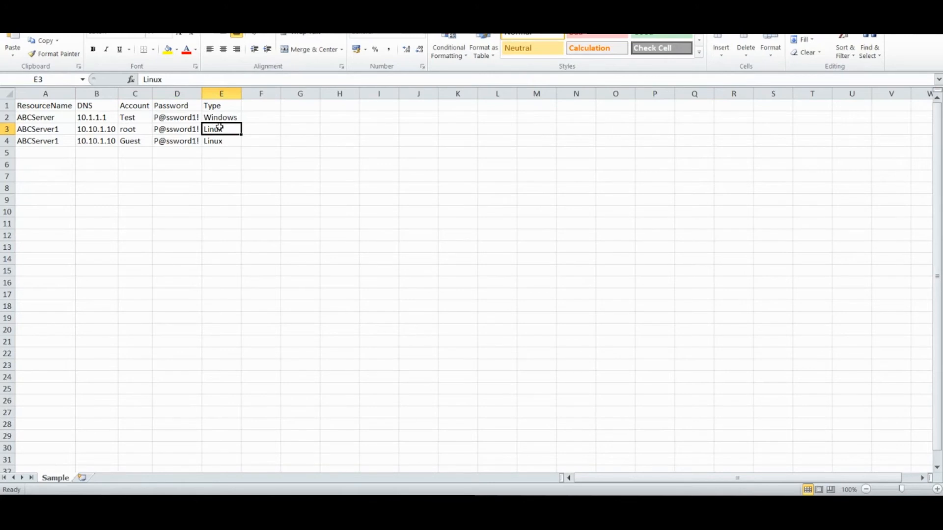
pyautogui.click(45, 141)
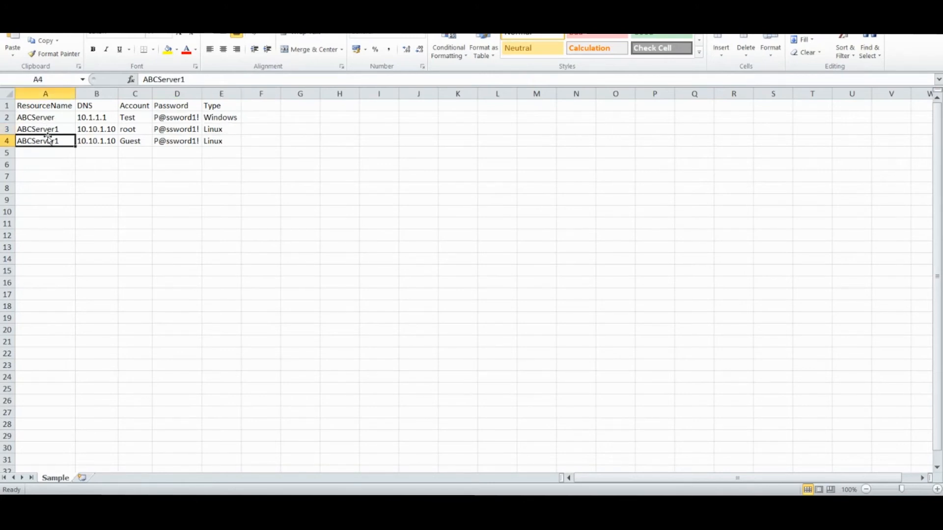
pyautogui.moveTo(45, 141)
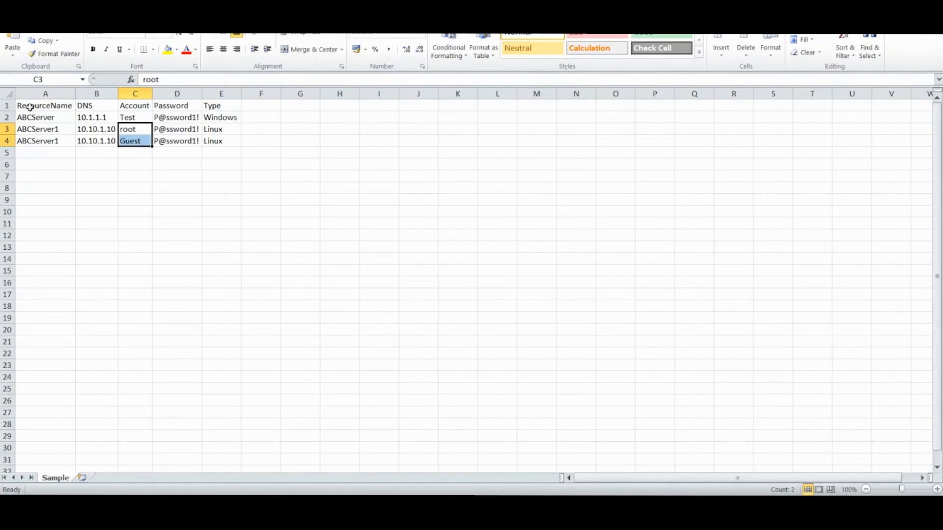
# - Highlight the three account names in column C, then ABCServer1's root and Guest rows
pyautogui.click(45, 105)
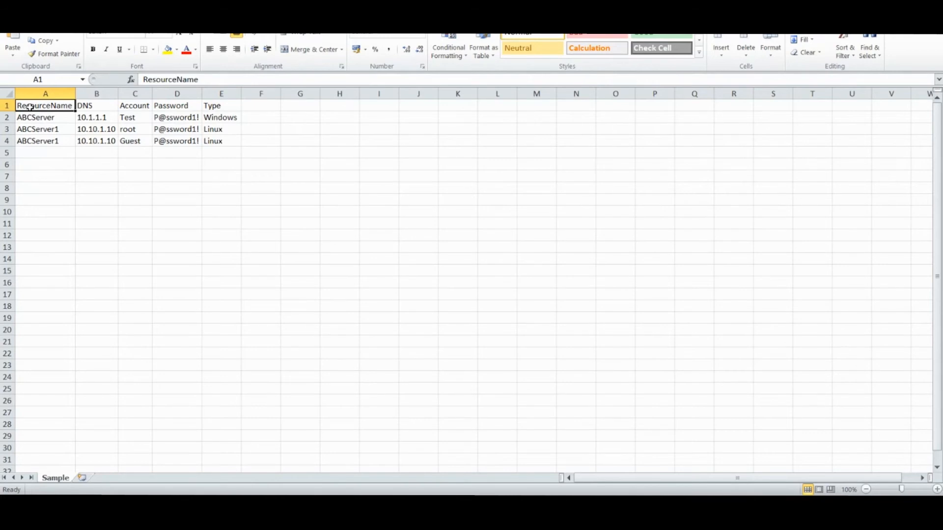
pyautogui.moveTo(134, 117); pyautogui.dragTo(134, 129)
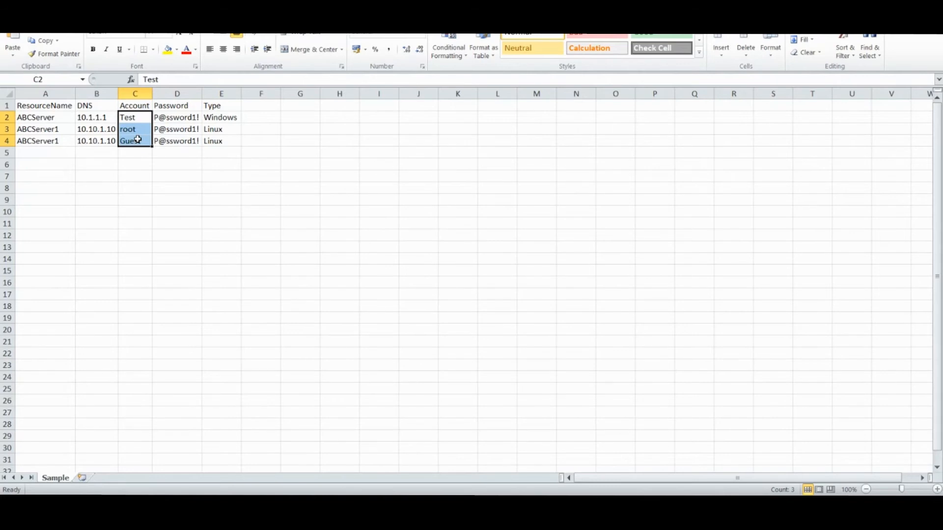
pyautogui.click(135, 165)
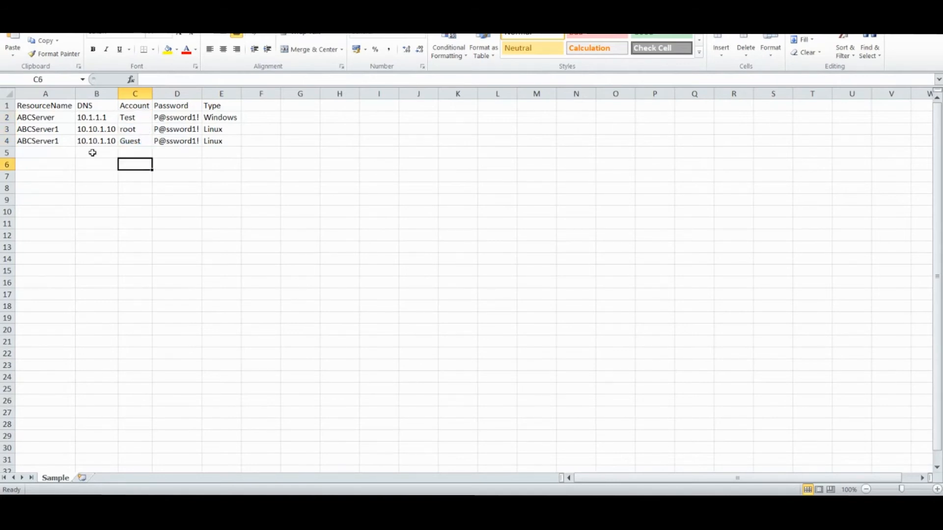
pyautogui.click(44, 130)
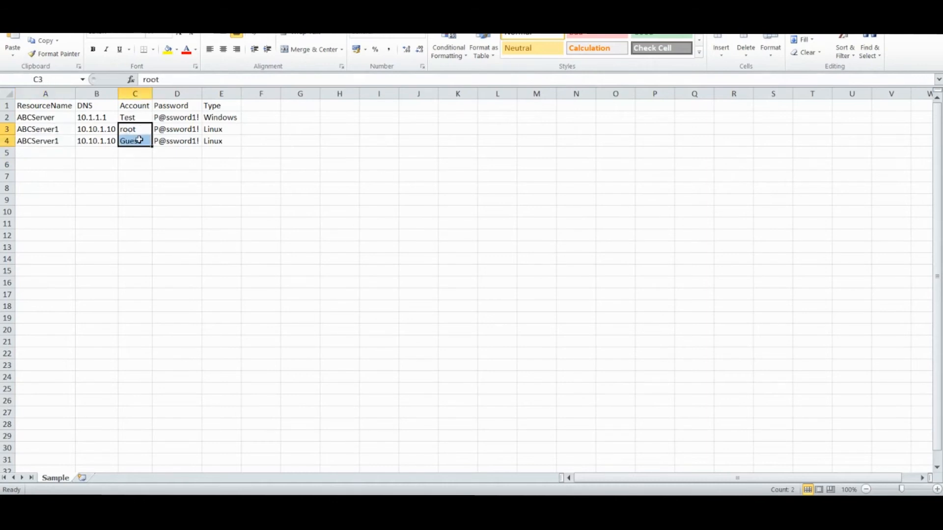
pyautogui.moveTo(247, 175)
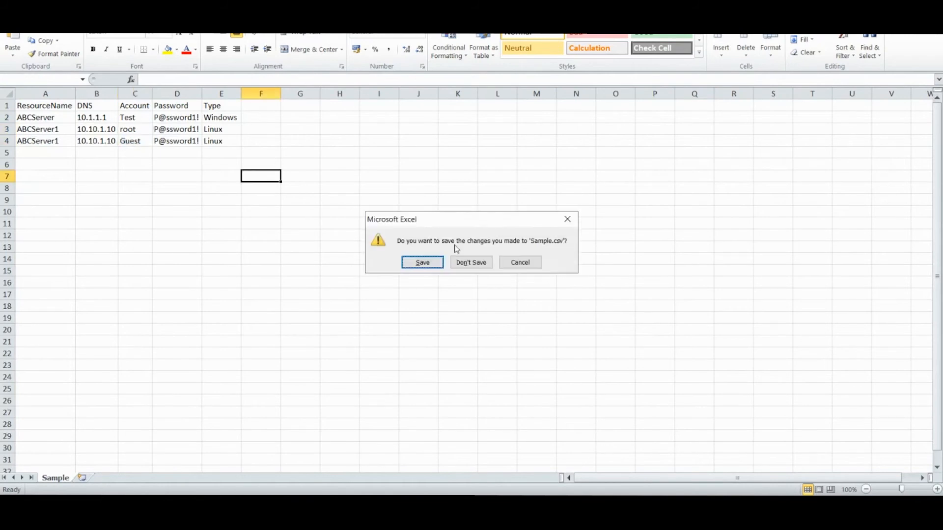
# - Dismiss the Sample.csv save prompt and start Resource Actions > Import from File with Sample.csv attached
pyautogui.click(422, 262)
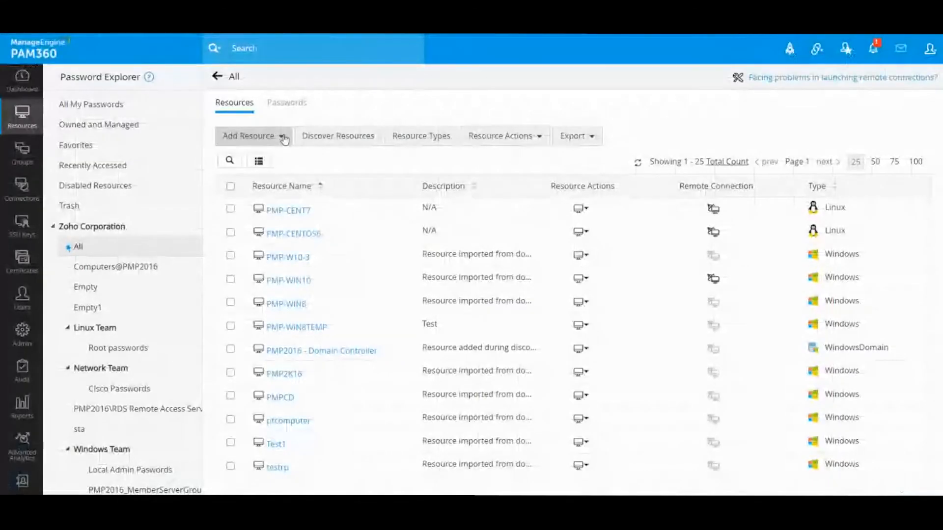
pyautogui.click(252, 135)
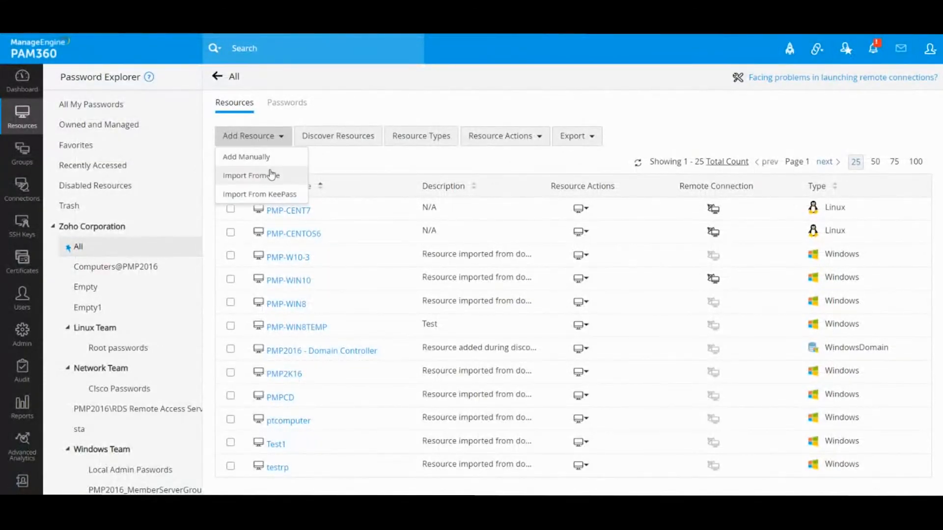
pyautogui.click(251, 175)
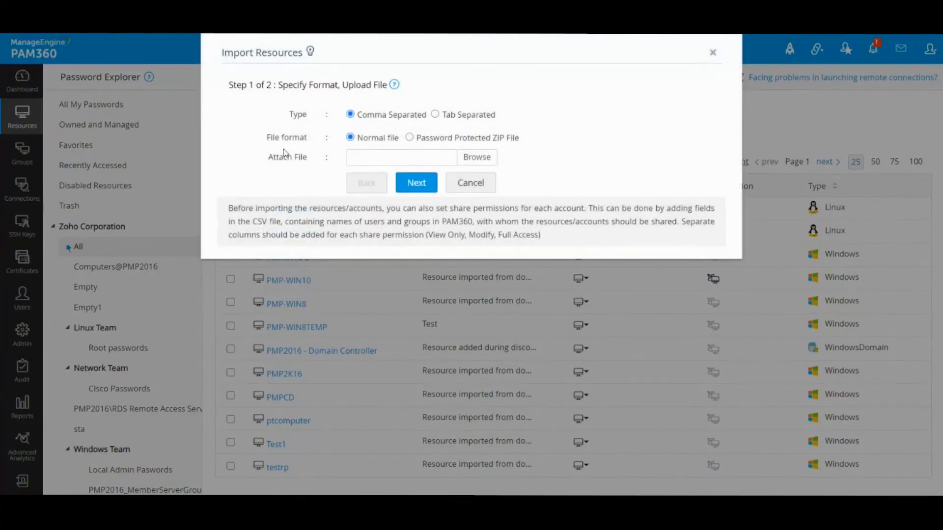
pyautogui.moveTo(389, 120)
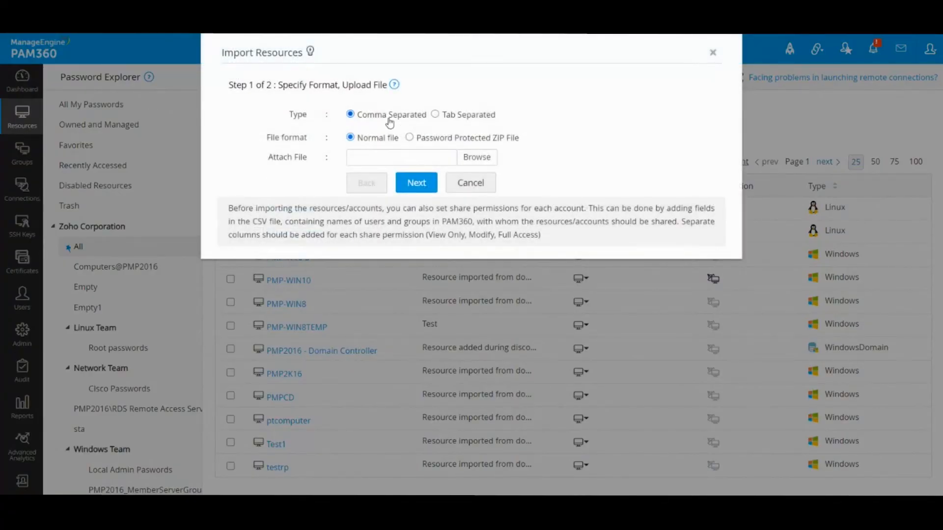
pyautogui.moveTo(464, 116)
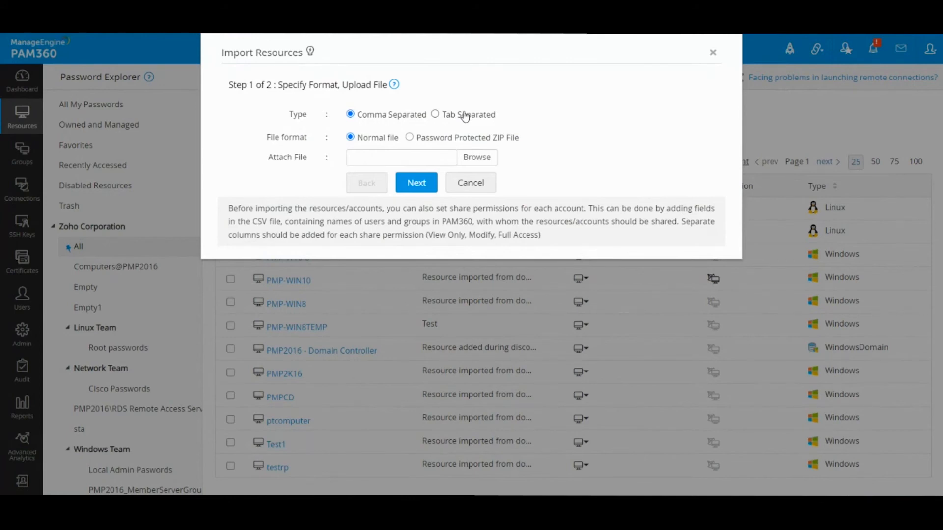
pyautogui.click(476, 157)
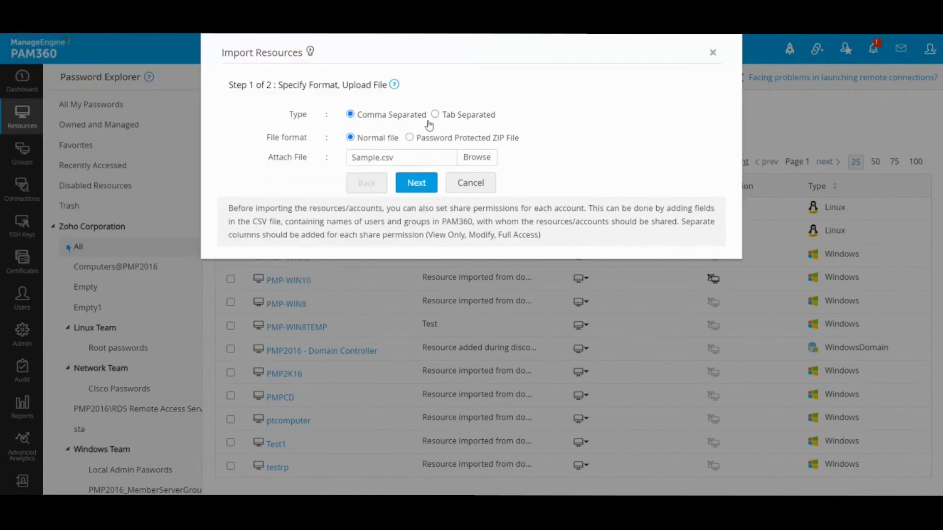
# - Advance to field mapping and set Resource Name, DNS Name, User Account and Resource Type to matching CSV columns
pyautogui.click(416, 183)
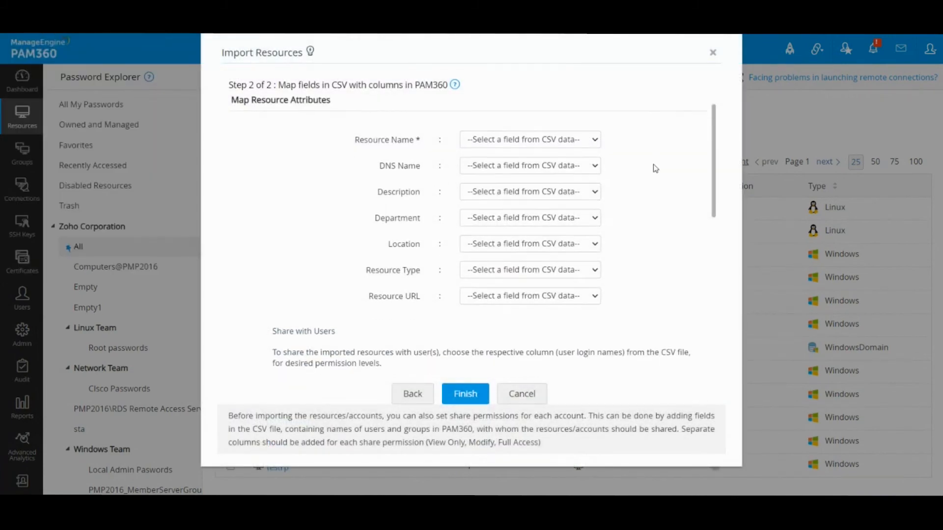
pyautogui.moveTo(525, 152)
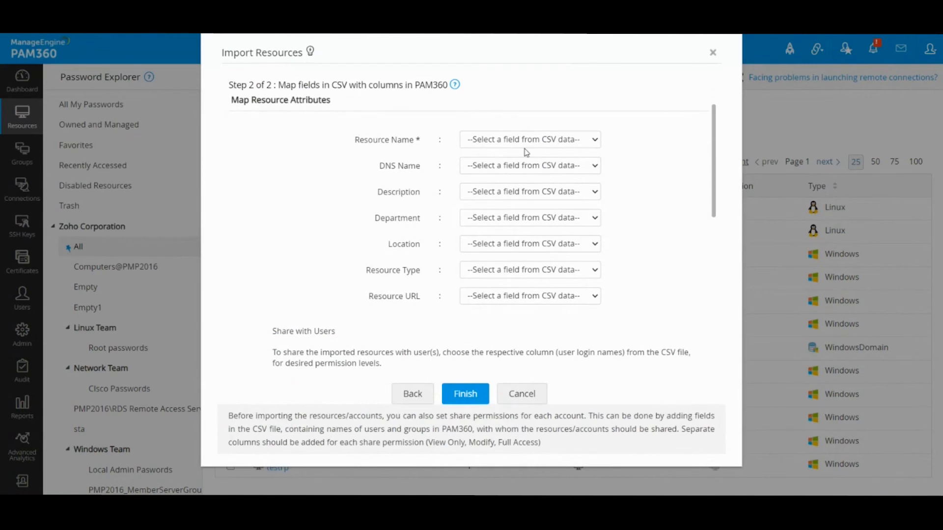
pyautogui.click(529, 139)
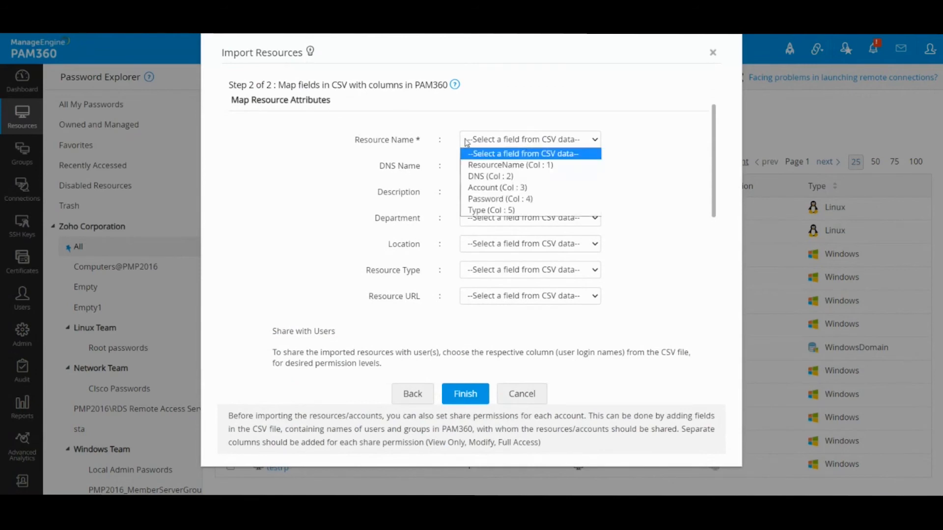
pyautogui.click(511, 165)
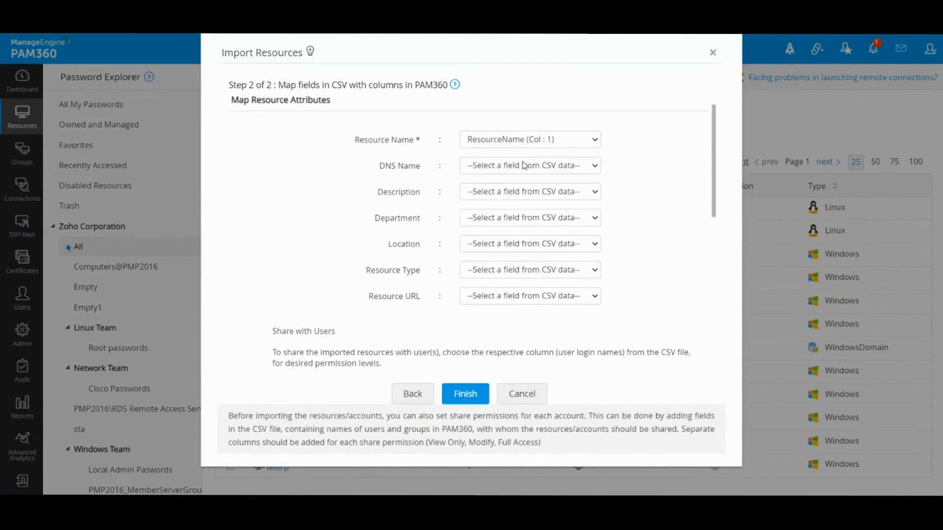
pyautogui.click(529, 165)
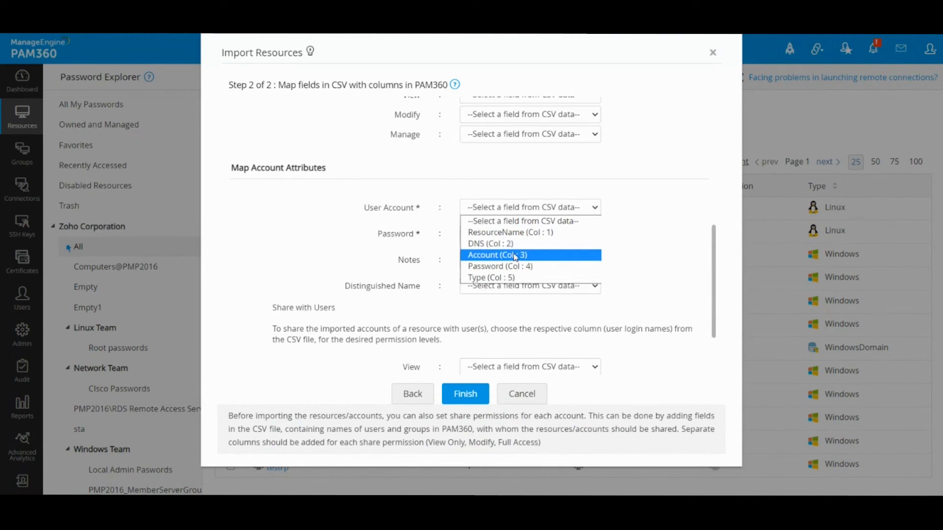
pyautogui.click(496, 256)
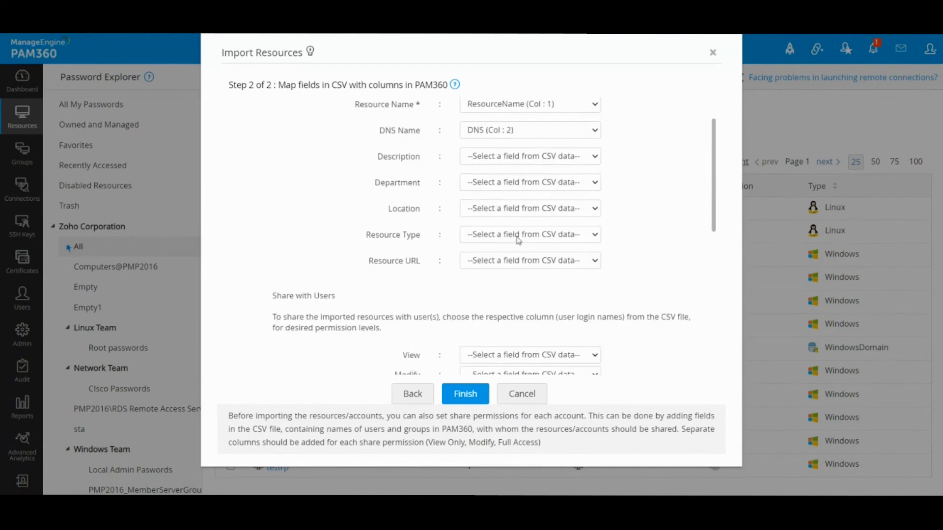
pyautogui.click(529, 234)
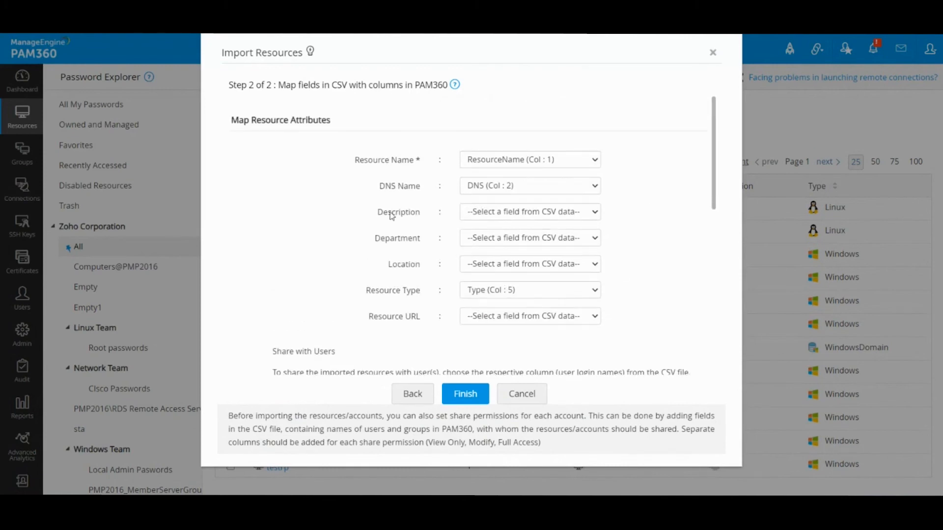
pyautogui.moveTo(460, 271)
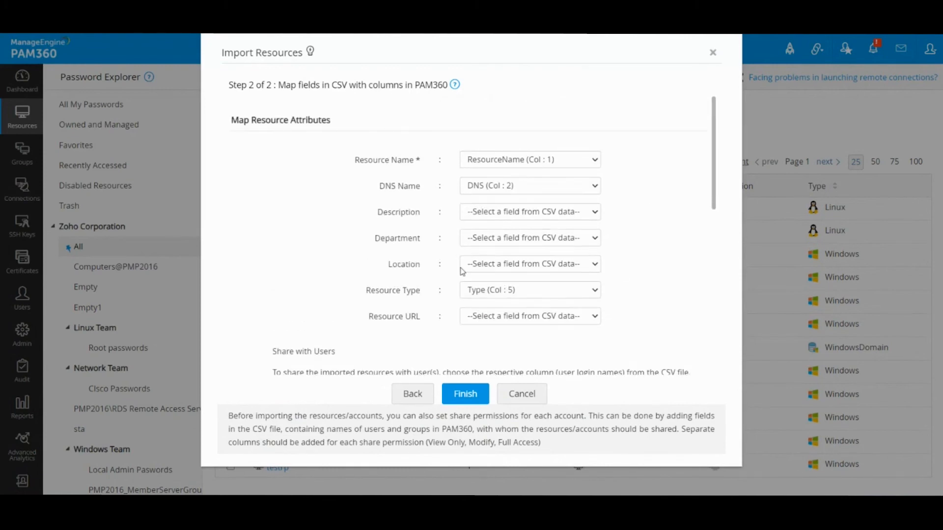
# - Scroll down through the remaining Password and account field mappings
pyautogui.scroll(-3)
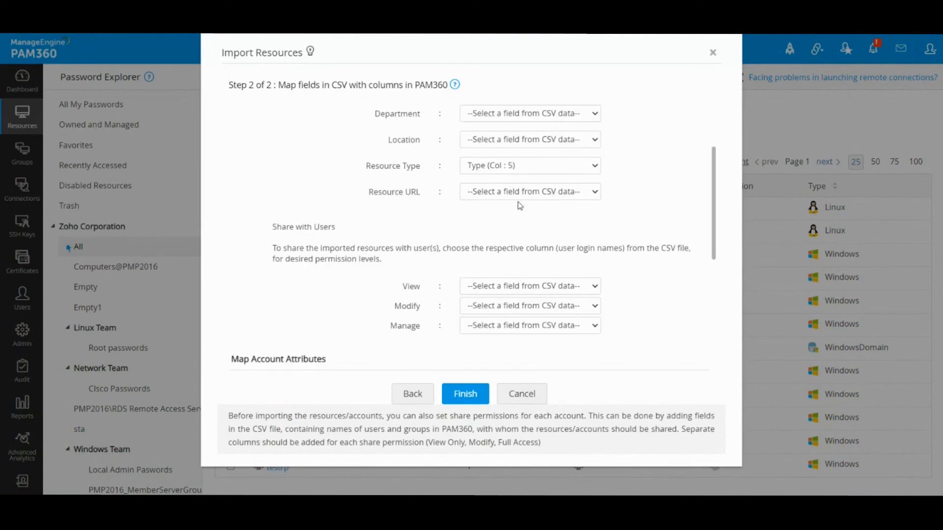
pyautogui.moveTo(493, 195)
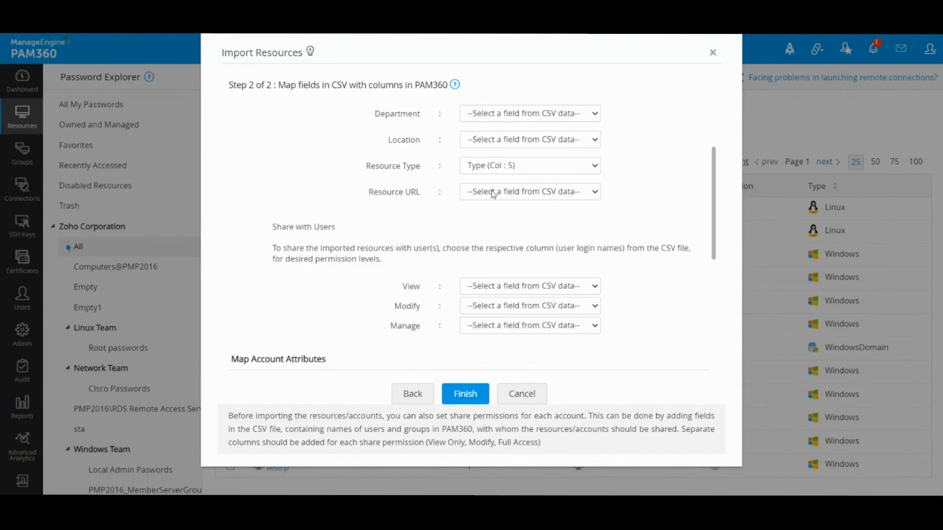
pyautogui.moveTo(511, 192)
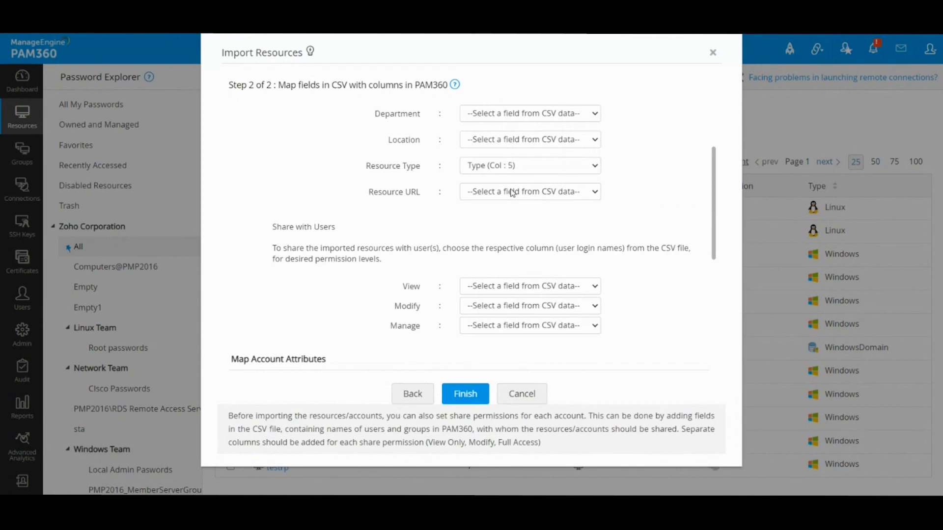
pyautogui.scroll(-3)
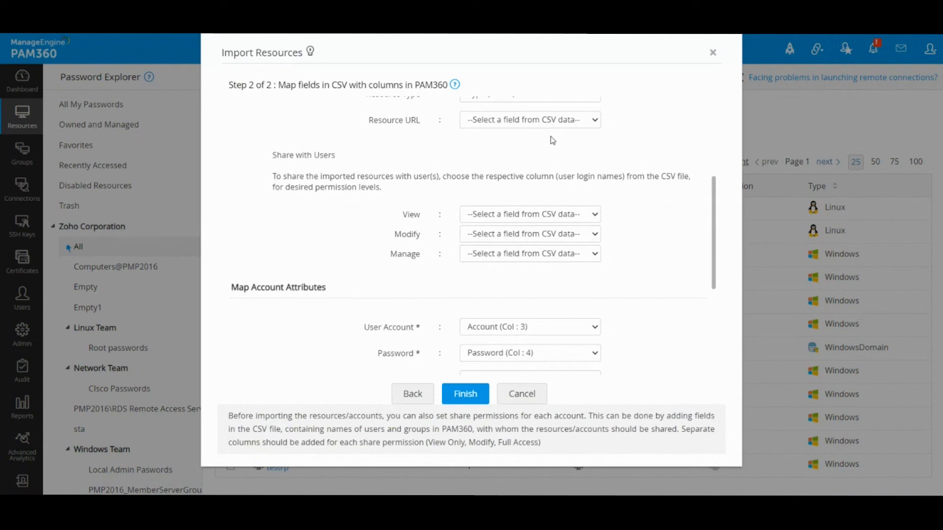
pyautogui.moveTo(512, 210)
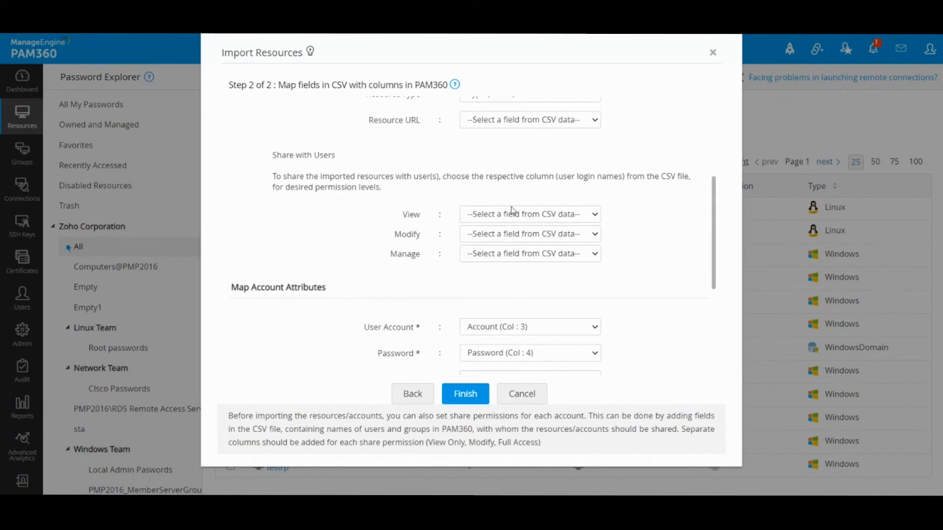
pyautogui.moveTo(526, 217)
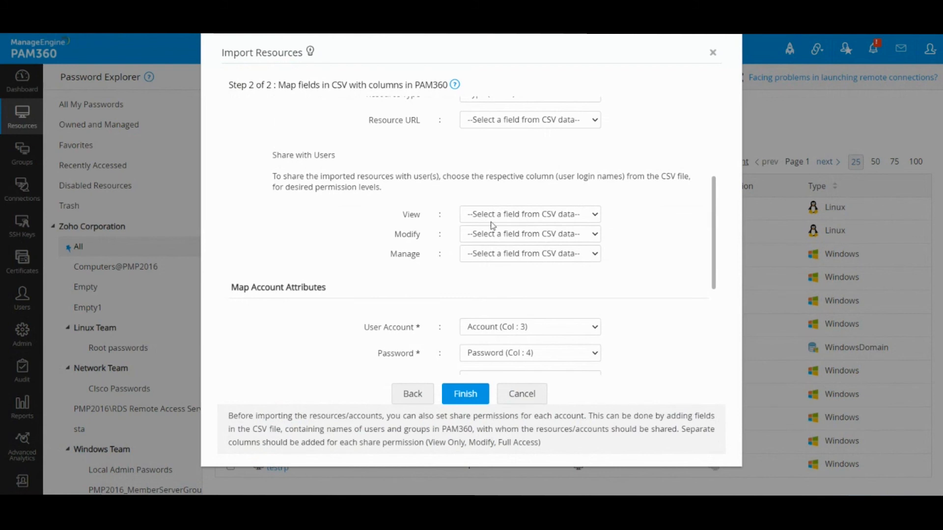
pyautogui.scroll(-3)
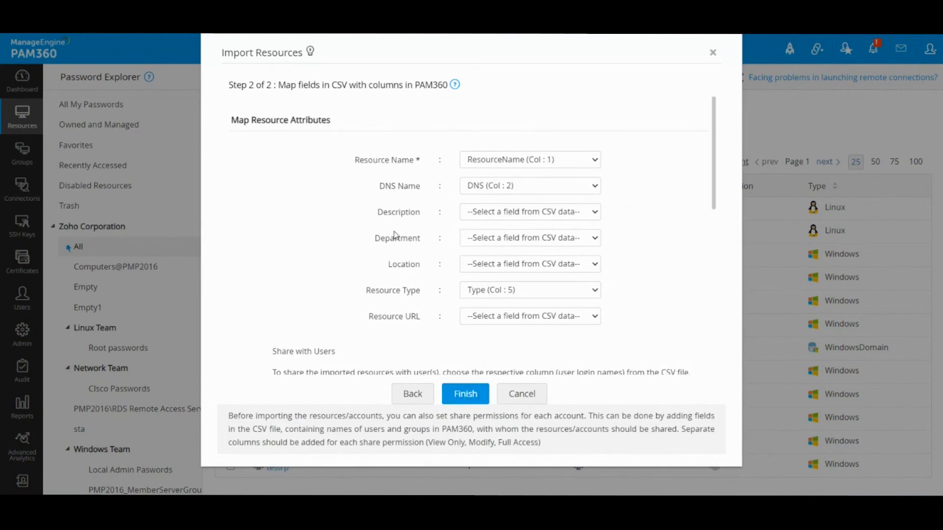
# - Finish the import and confirm ABCServer now holds the Test account
pyautogui.click(465, 394)
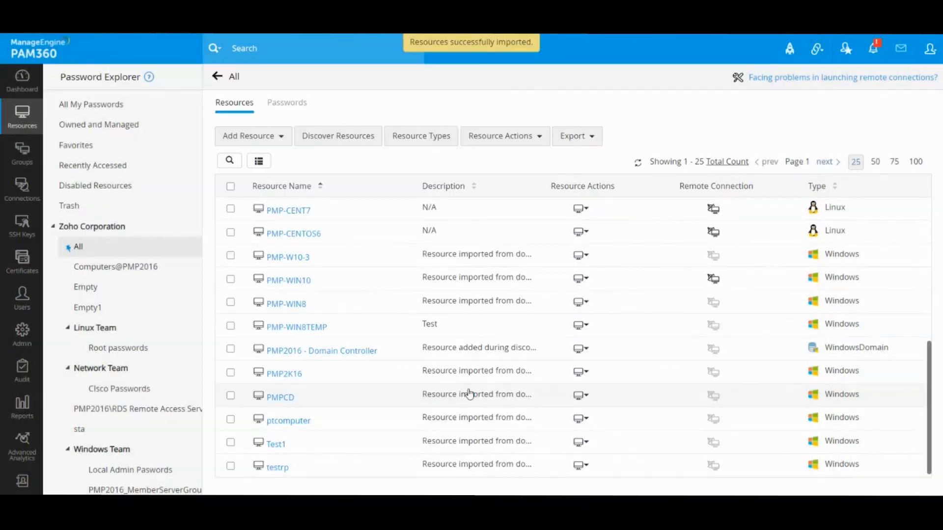
pyautogui.moveTo(22, 151)
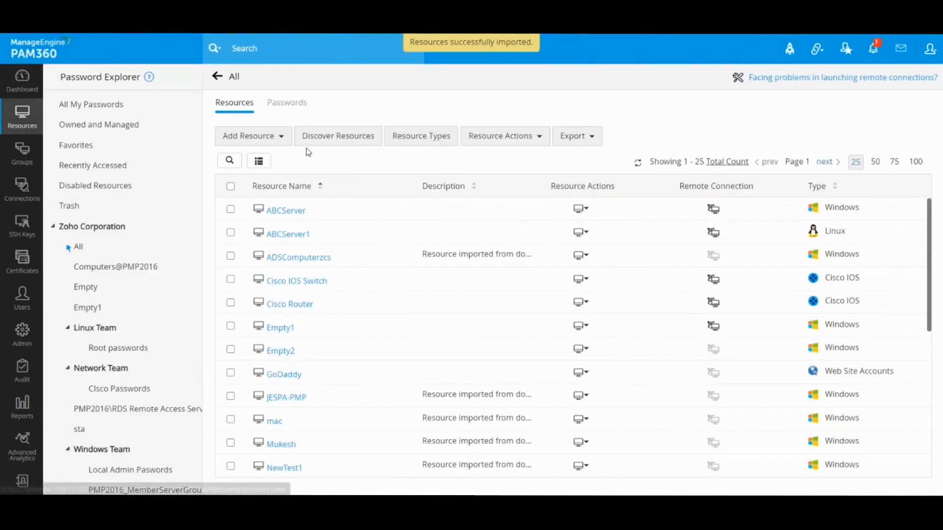
pyautogui.doubleClick(286, 210)
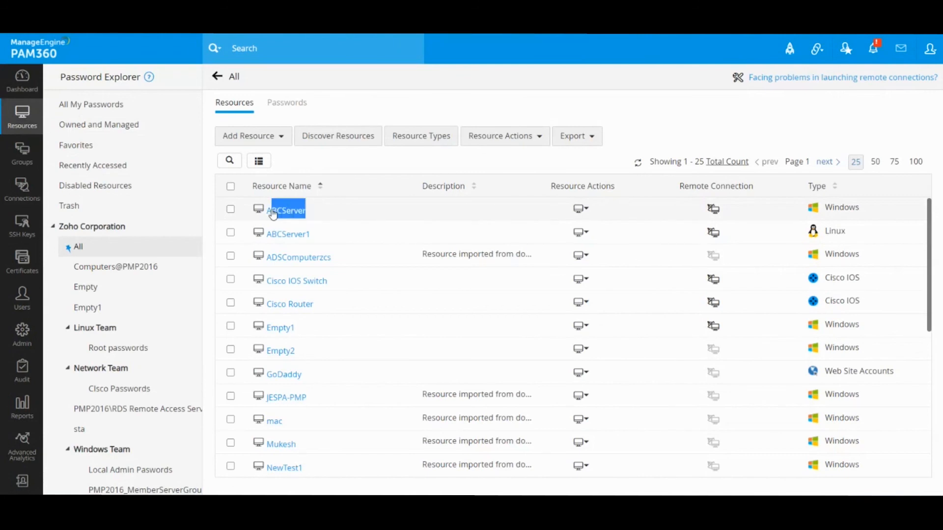
pyautogui.click(230, 208)
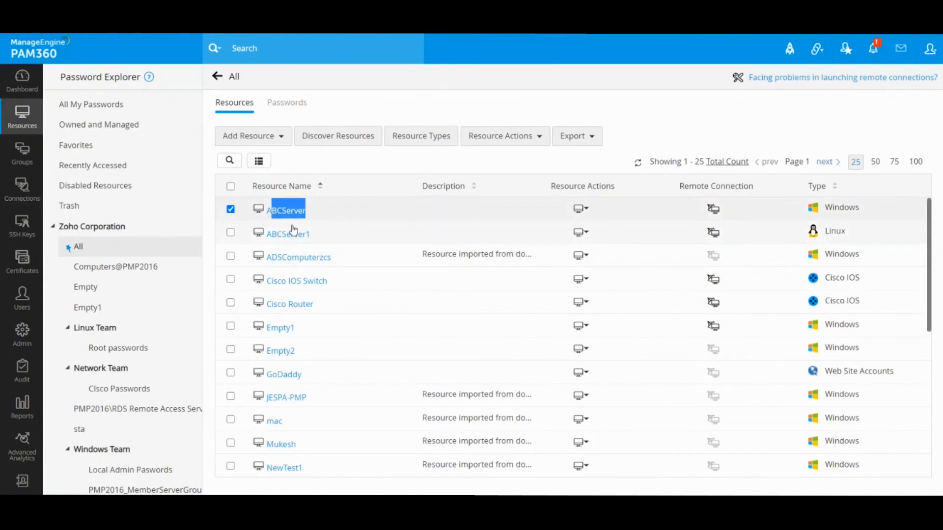
pyautogui.click(286, 208)
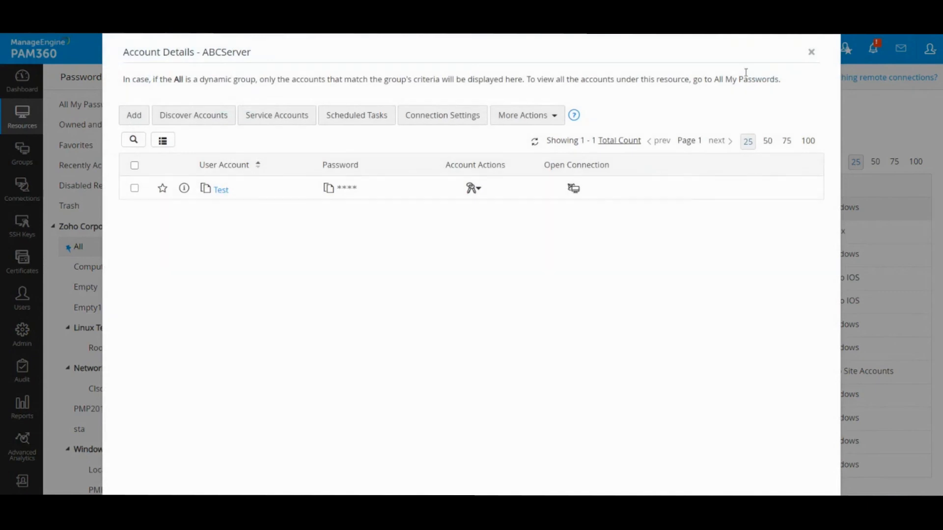
pyautogui.click(811, 51)
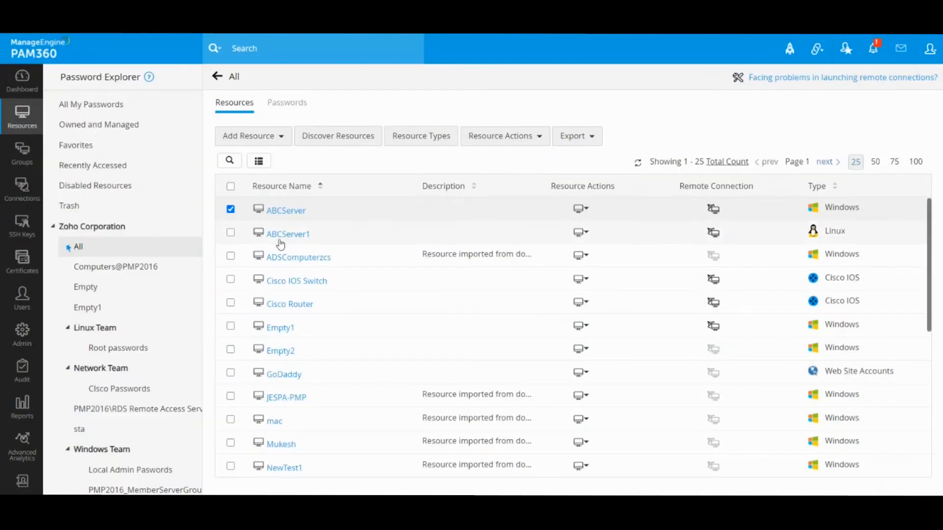
# - Confirm ABCServer1 holds the Guest and root accounts, then clear the ABCServer mark
pyautogui.click(287, 234)
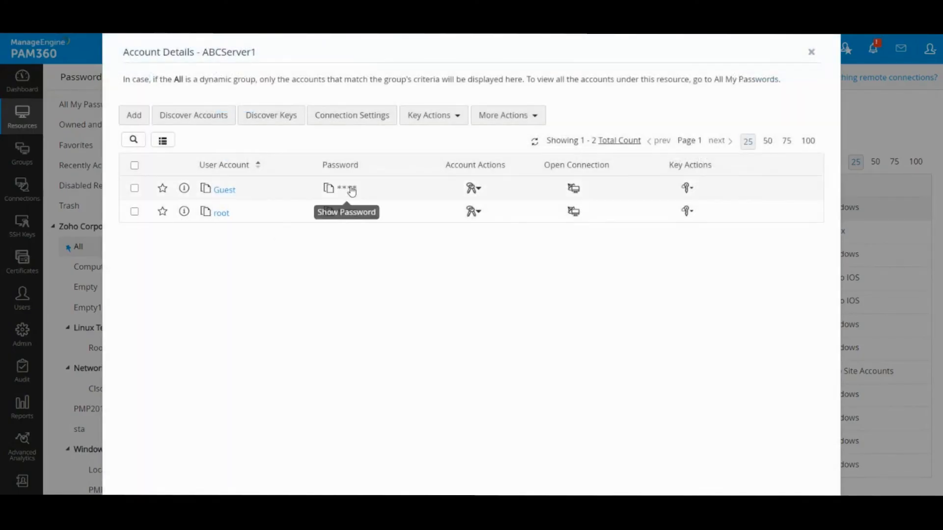
pyautogui.click(811, 51)
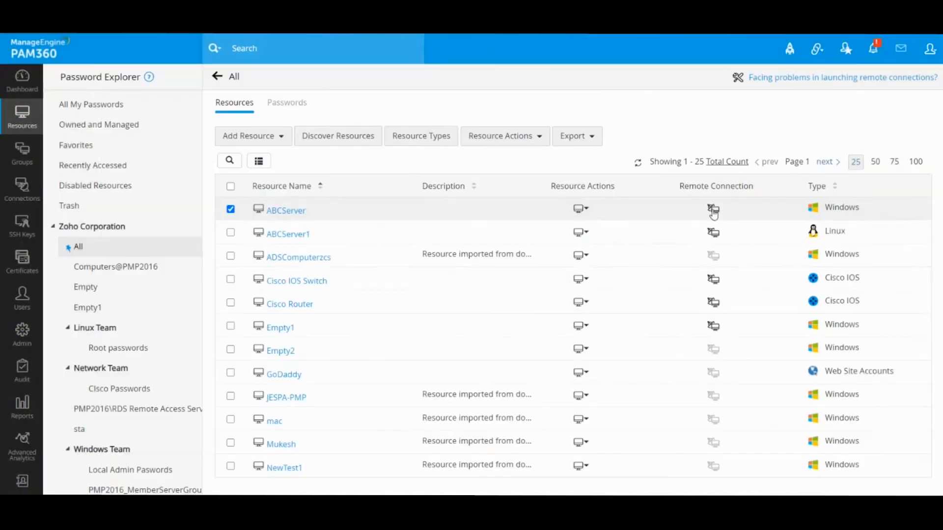
pyautogui.click(230, 209)
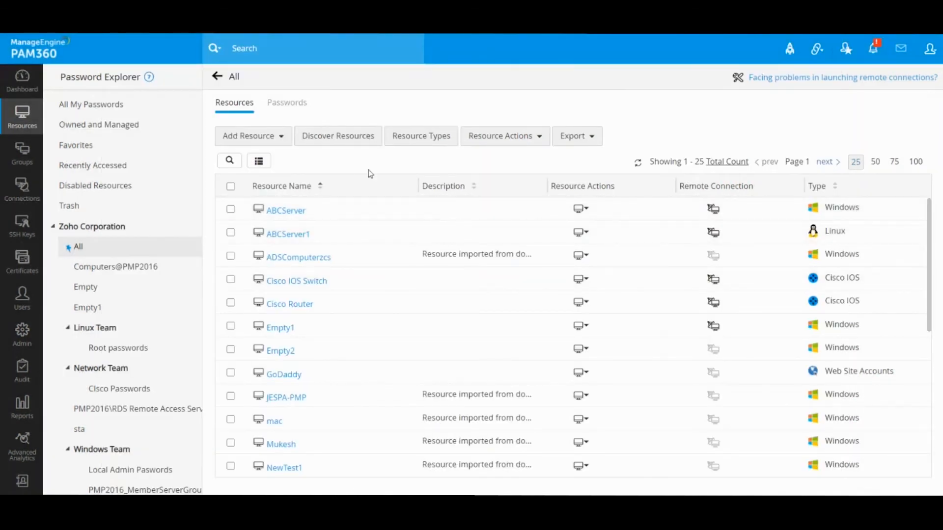
pyautogui.moveTo(373, 171)
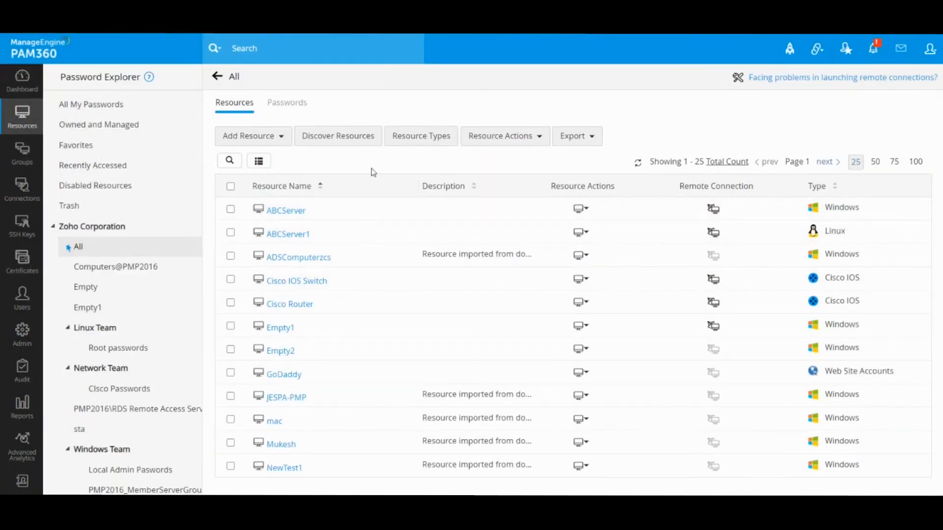
pyautogui.moveTo(394, 169)
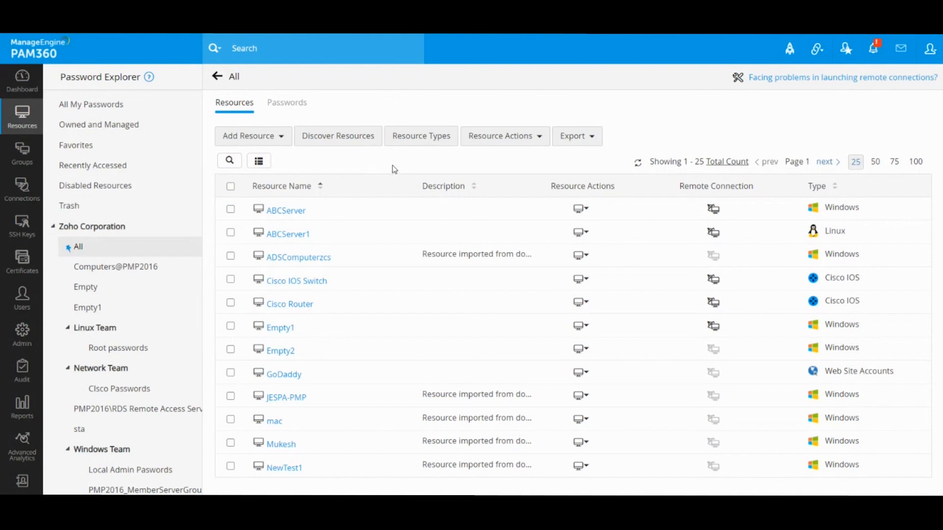